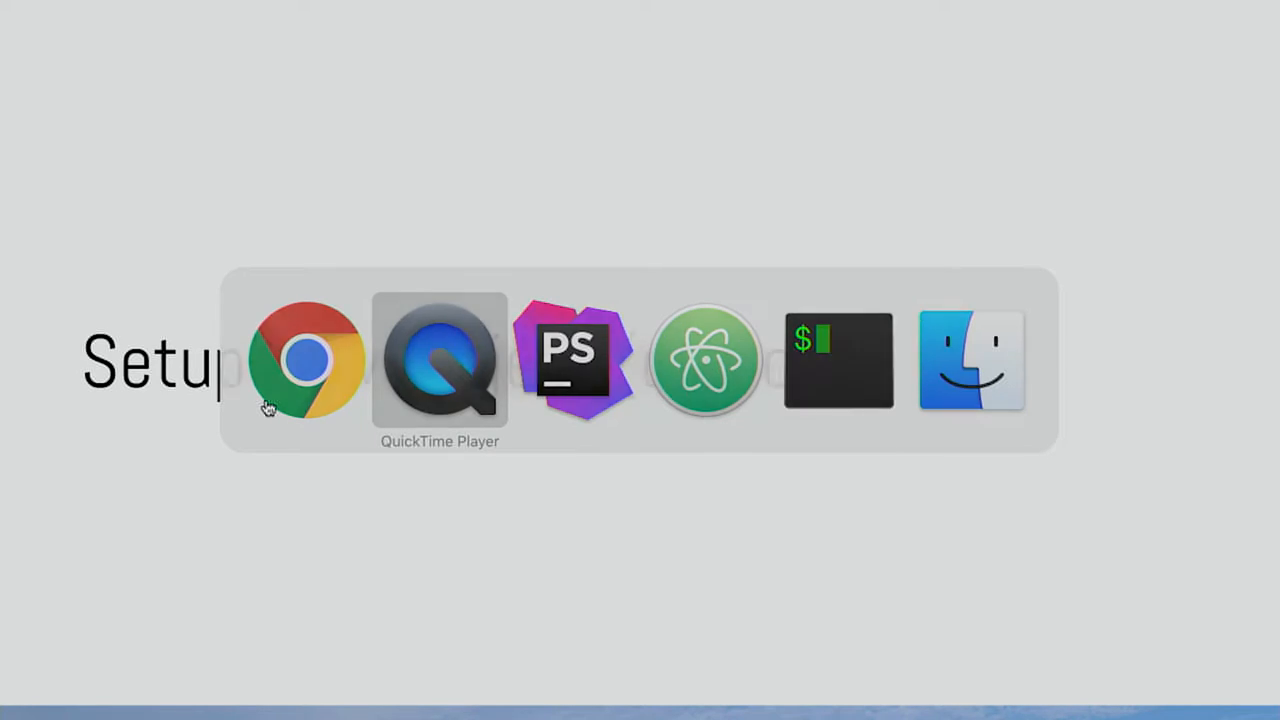
# Play the '1. init' demo video of downloading Drupal and fetching the Vagrantfile.
pyautogui.click(438, 360)
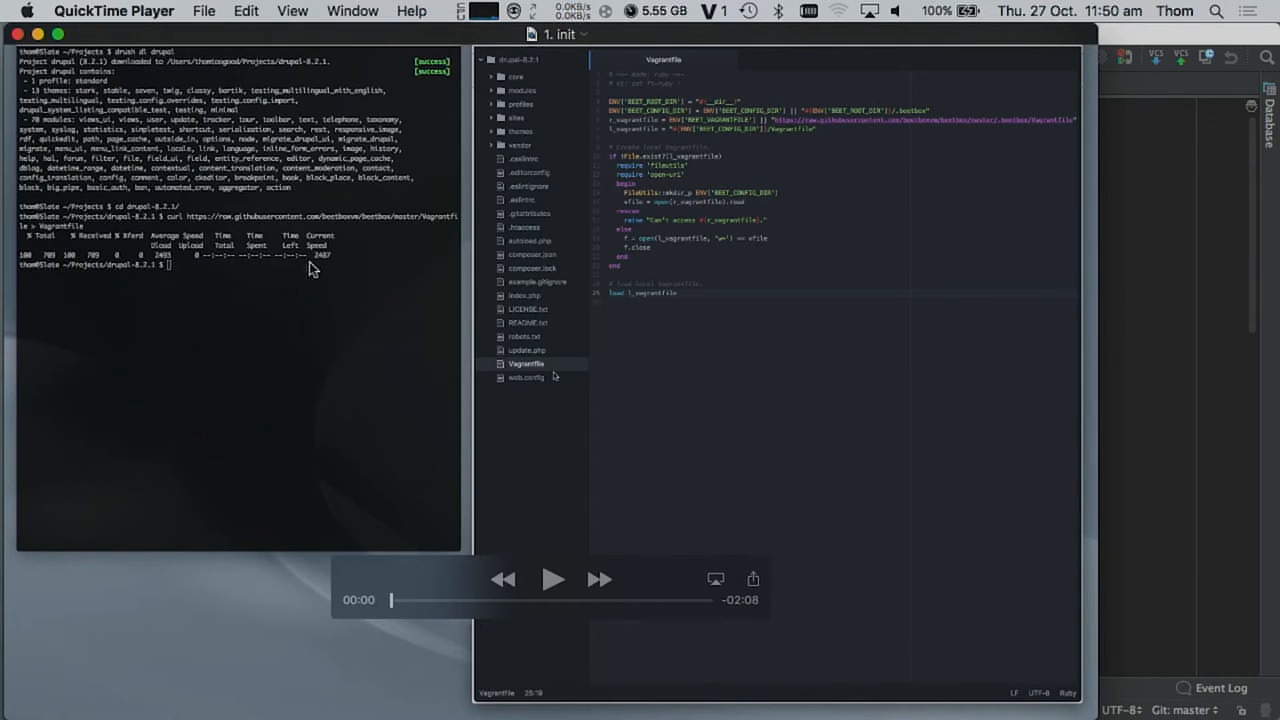
pyautogui.click(553, 579)
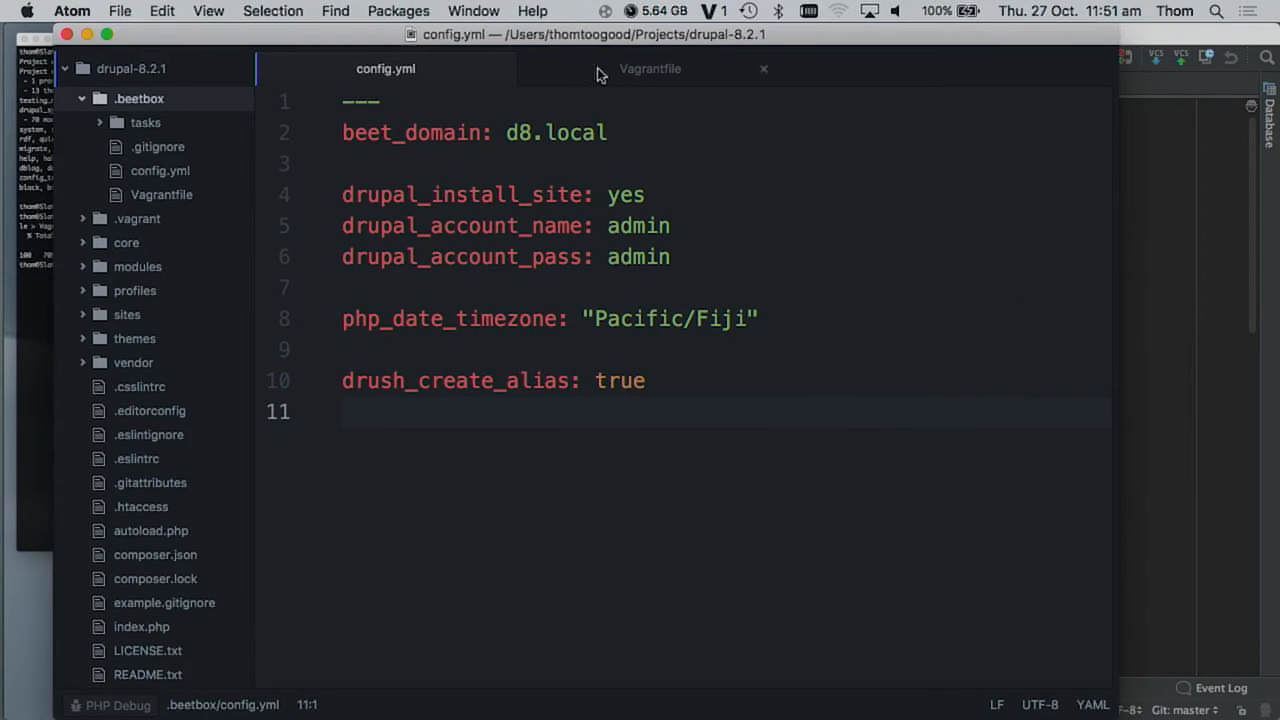
# Show the Vagrantfile in Atom, then bring the init demo video back to the front.
pyautogui.click(650, 68)
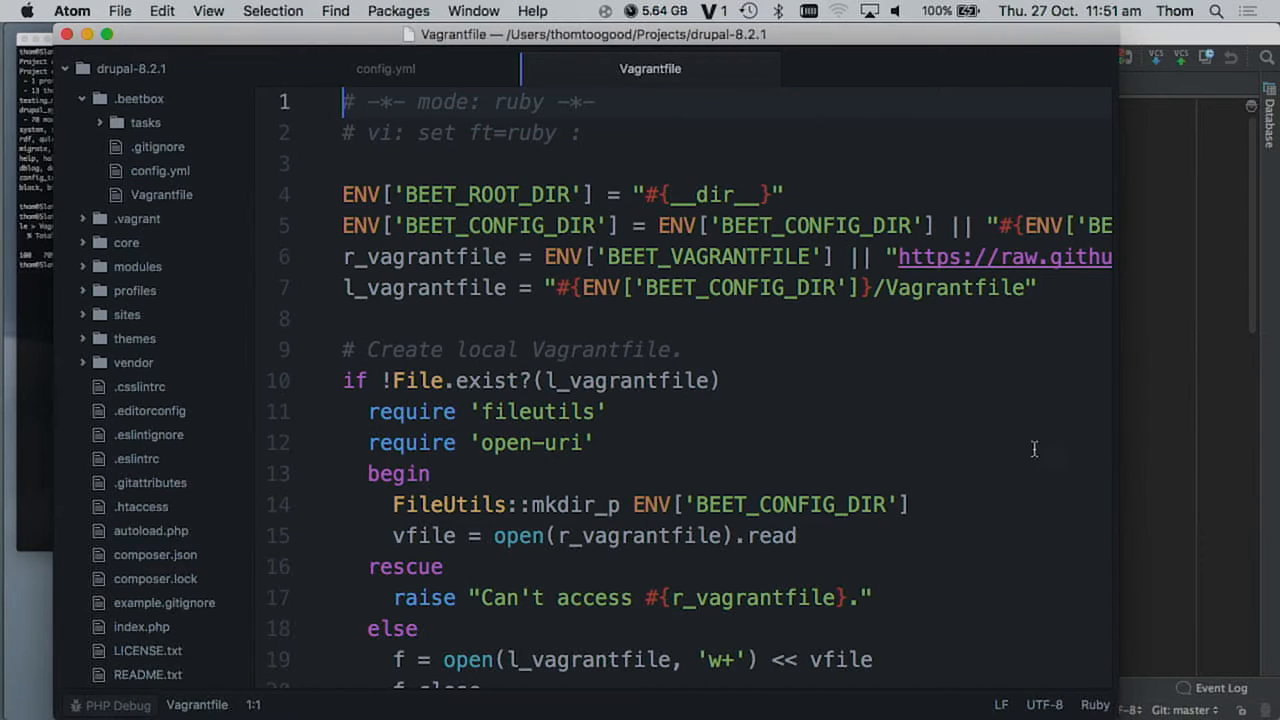
pyautogui.moveTo(1110, 653)
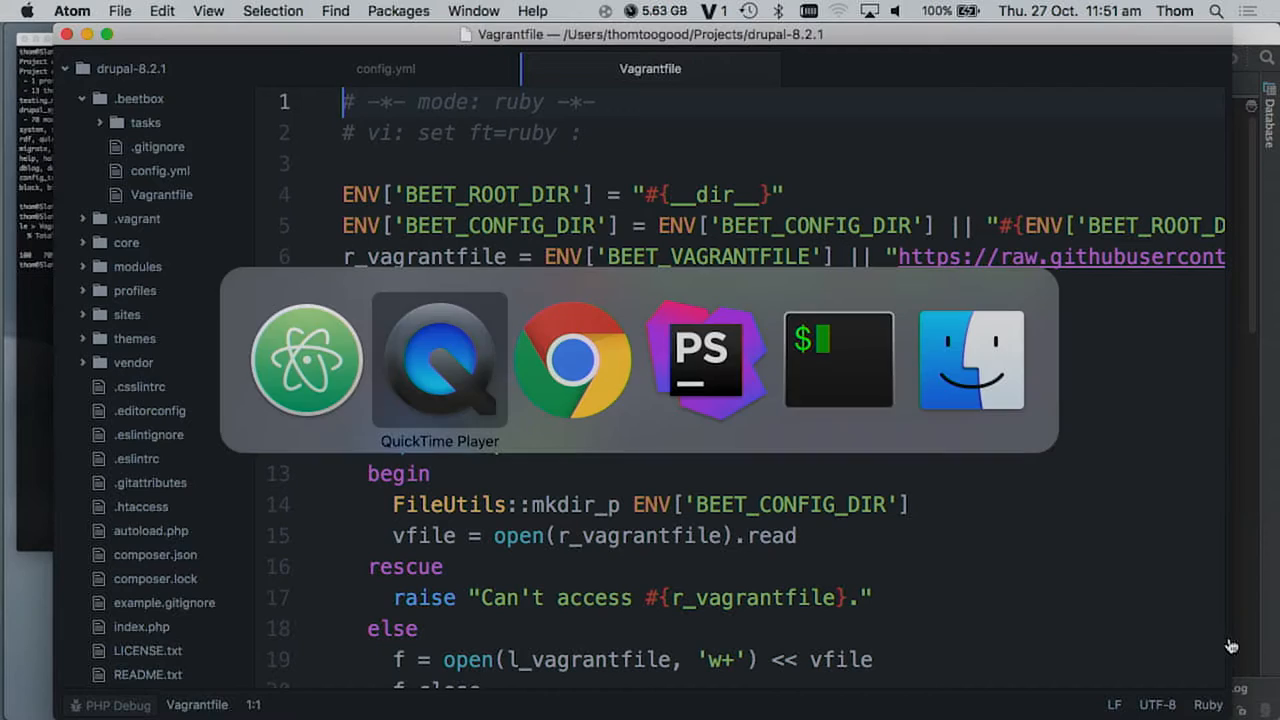
pyautogui.click(439, 358)
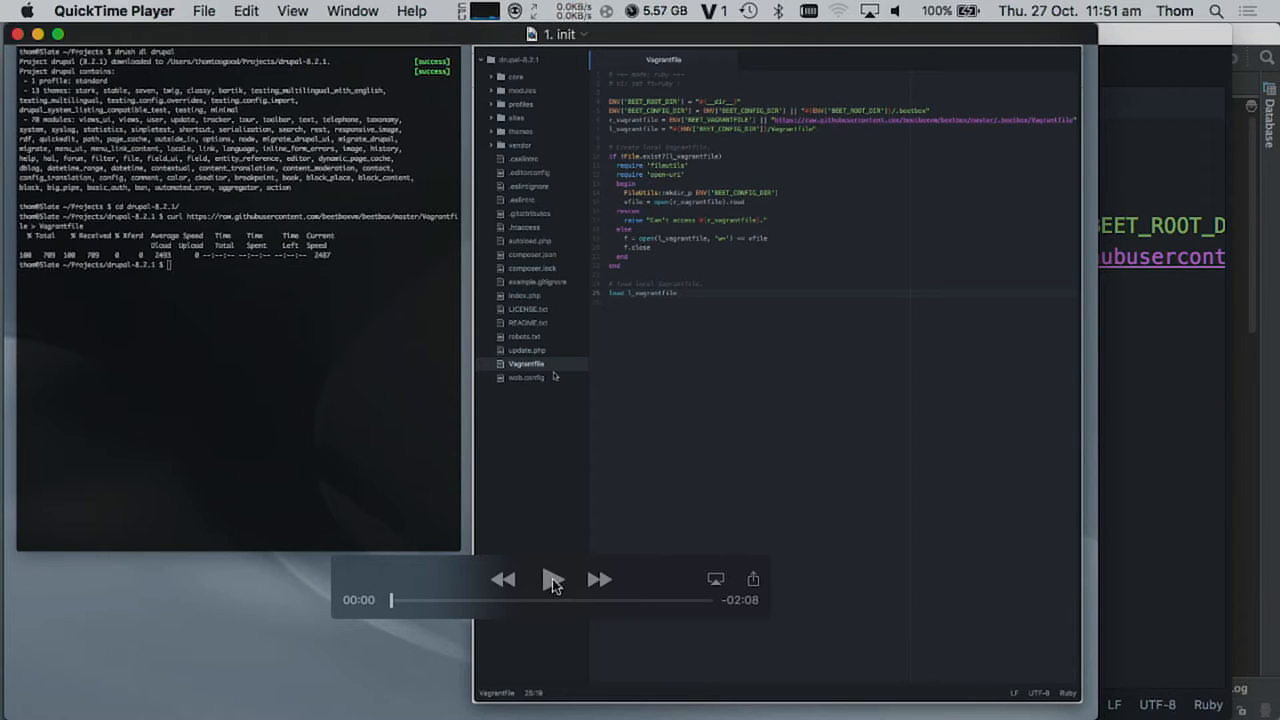
# Resume the '1. init' demo video and let it play to the end.
pyautogui.click(553, 579)
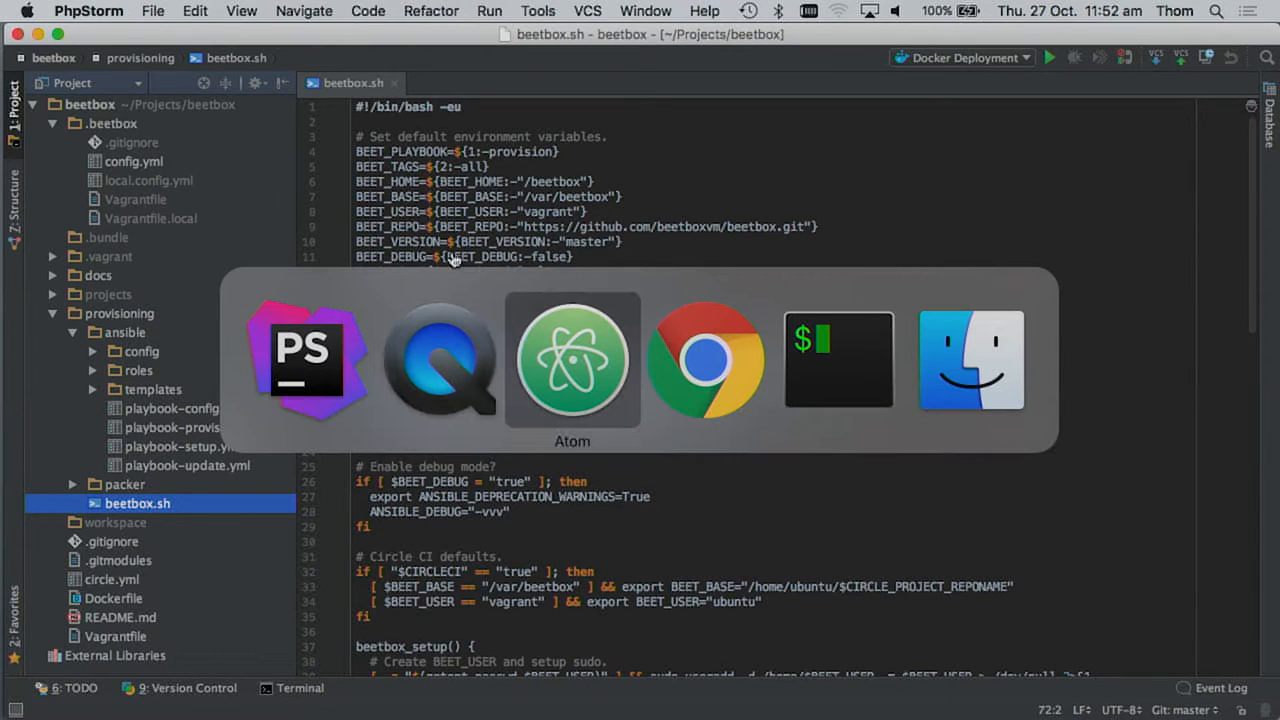
# Show config.yml in Atom and select the beet_domain key.
pyautogui.click(572, 360)
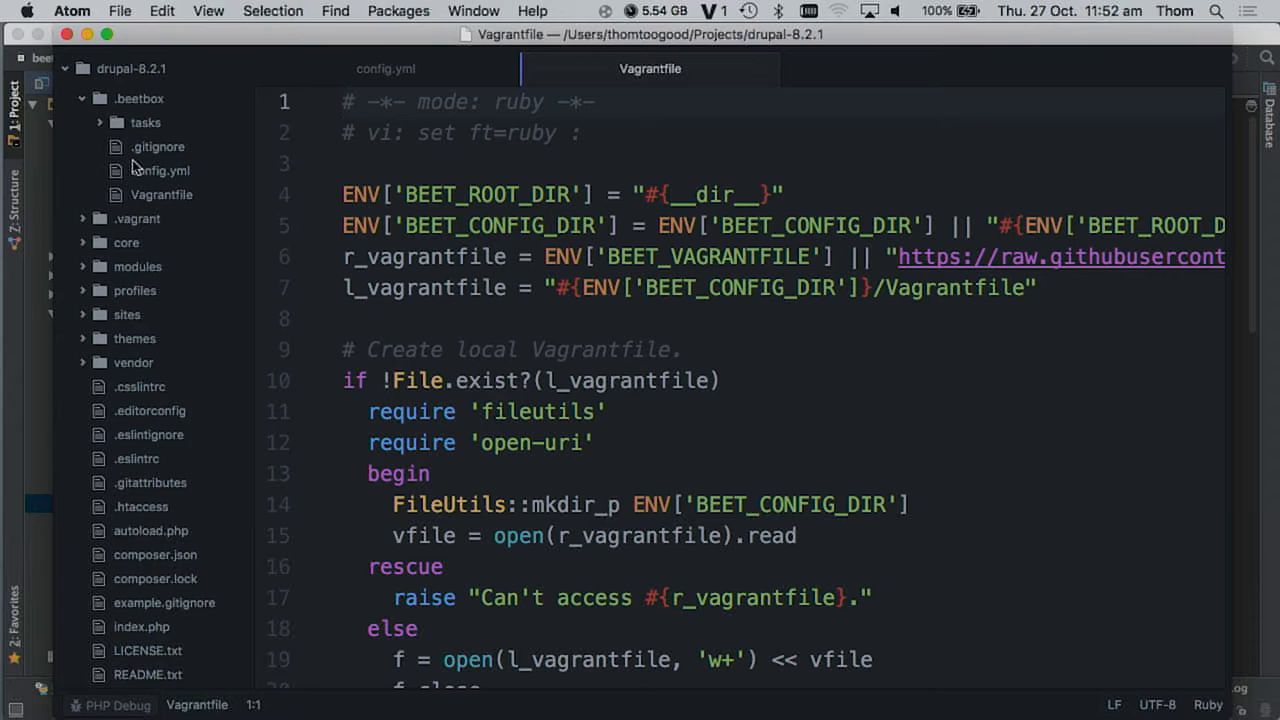
pyautogui.click(385, 68)
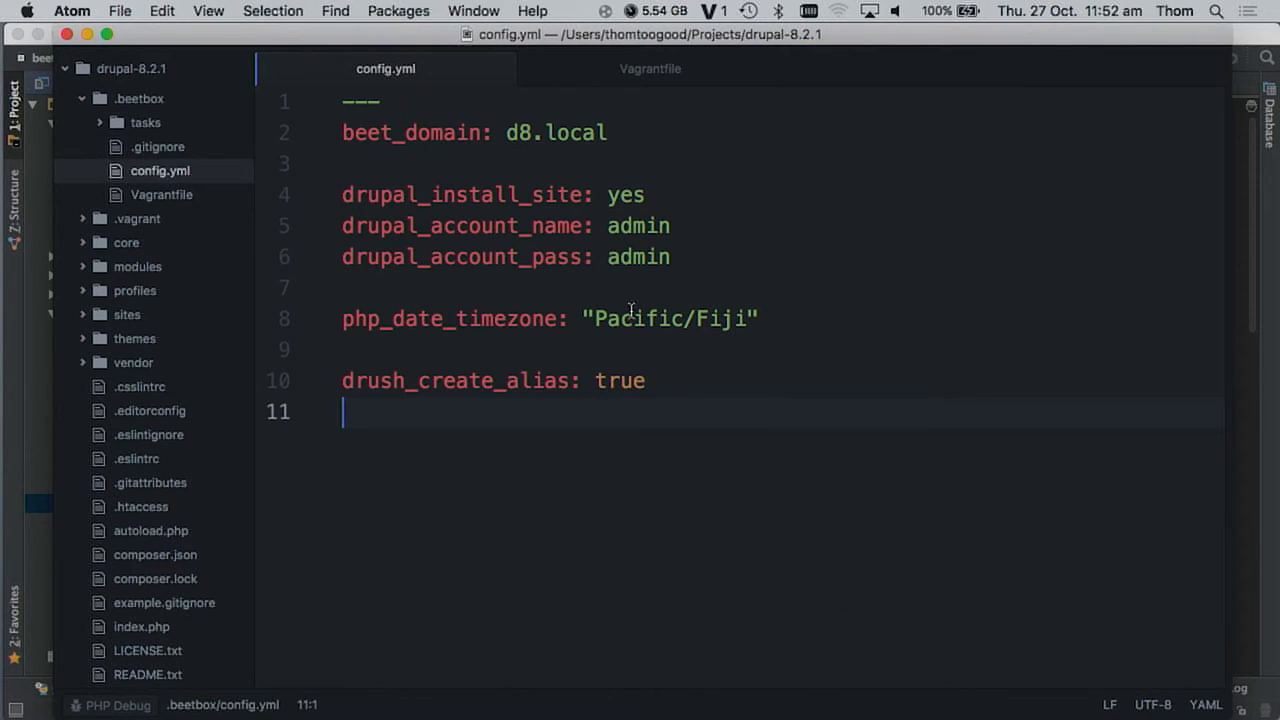
pyautogui.moveTo(533, 195)
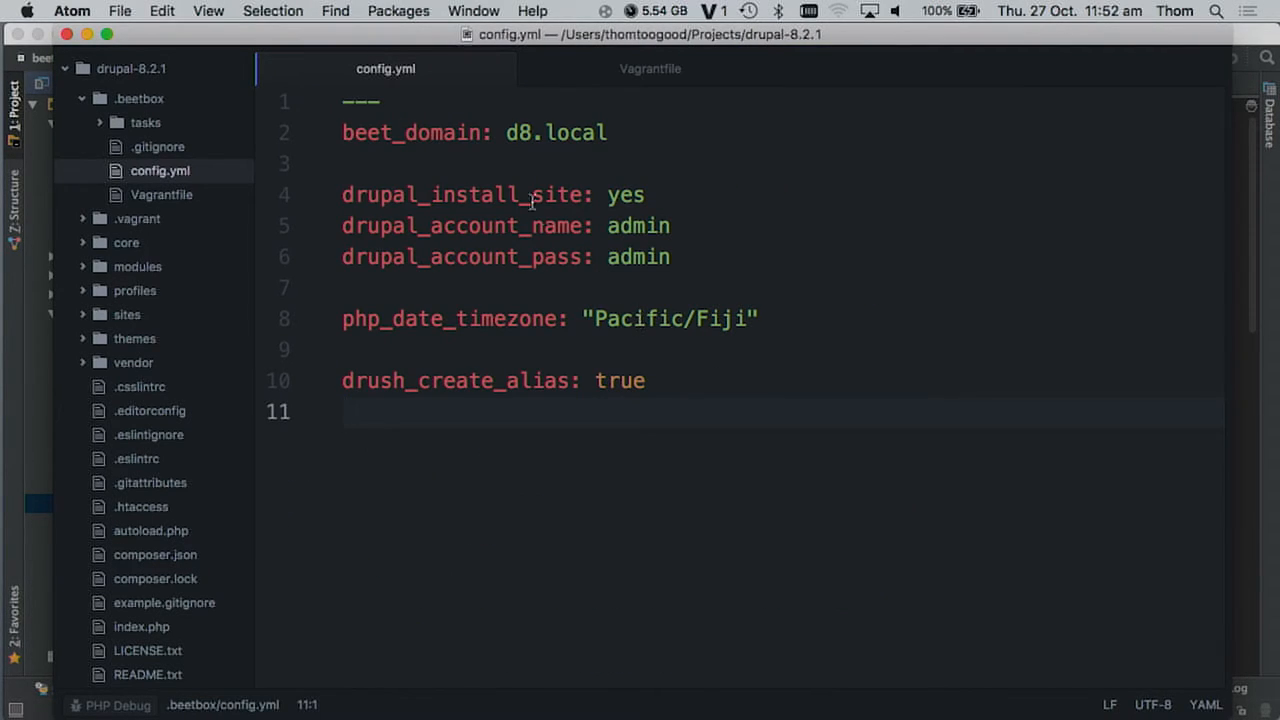
pyautogui.moveTo(123, 123)
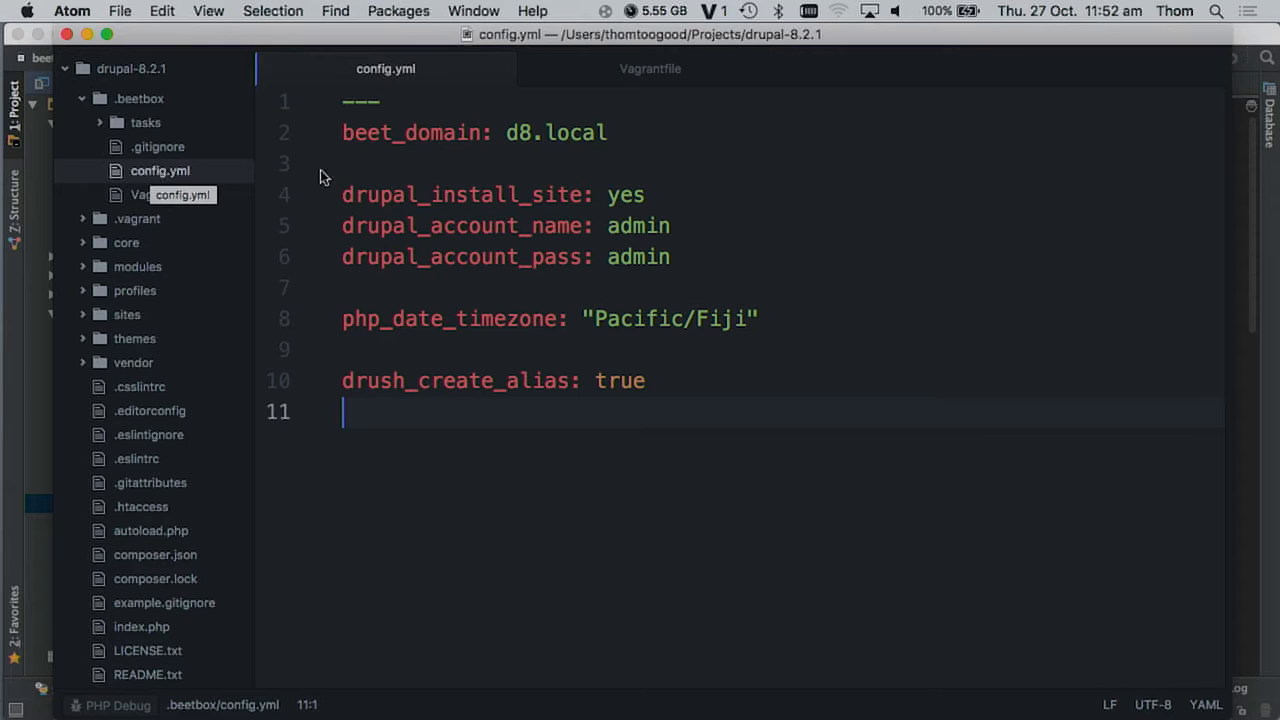
pyautogui.click(393, 132)
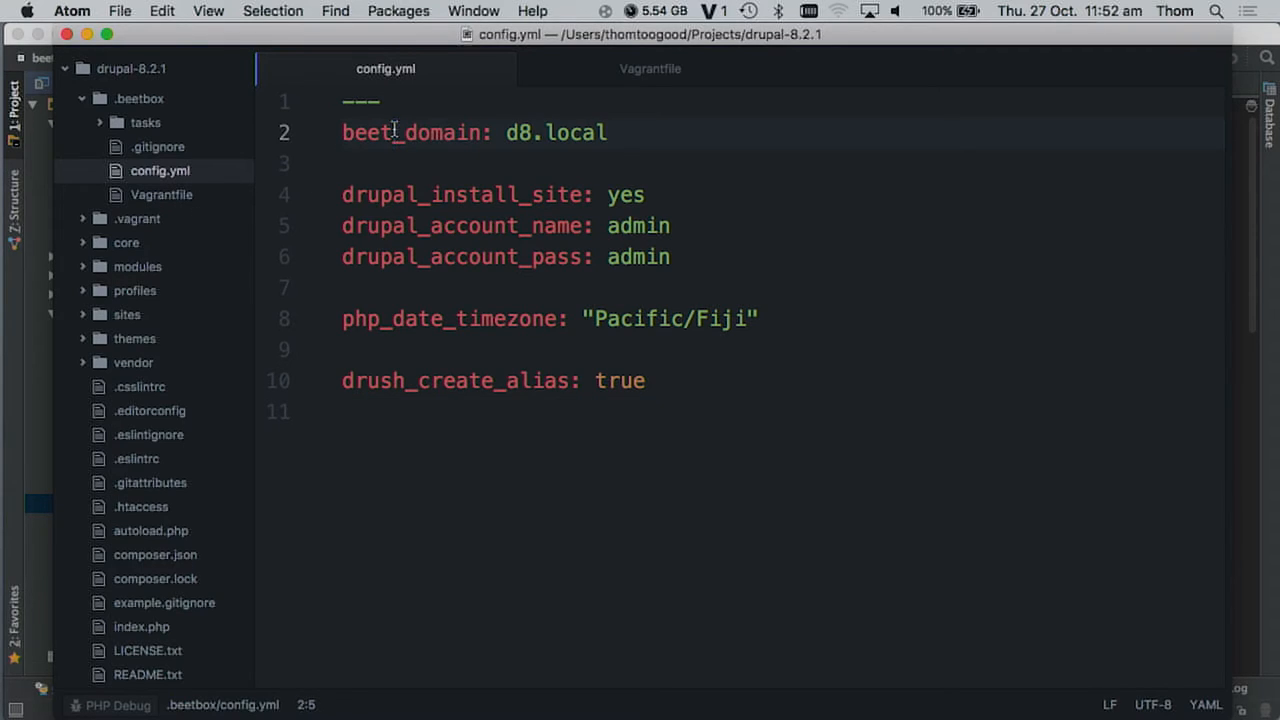
pyautogui.doubleClick(412, 132)
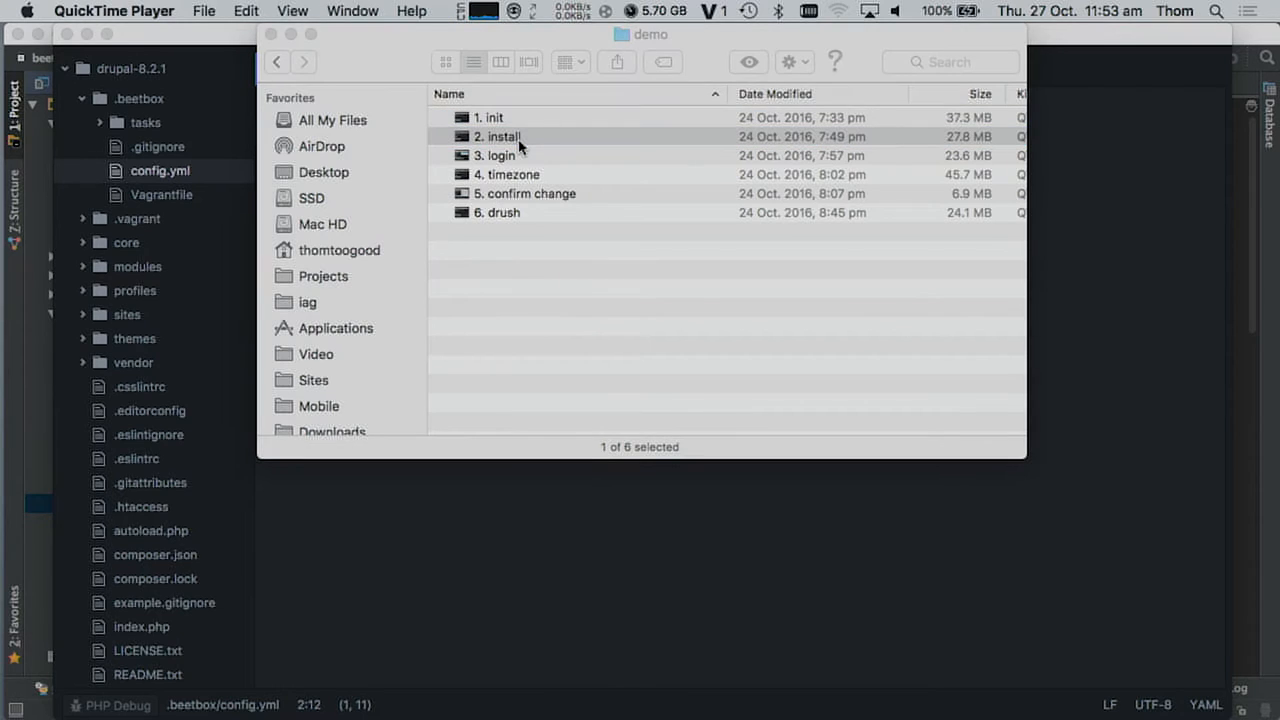
# Open and play the '2. install' demo showing provisioning and the Drupal installer.
pyautogui.doubleClick(497, 136)
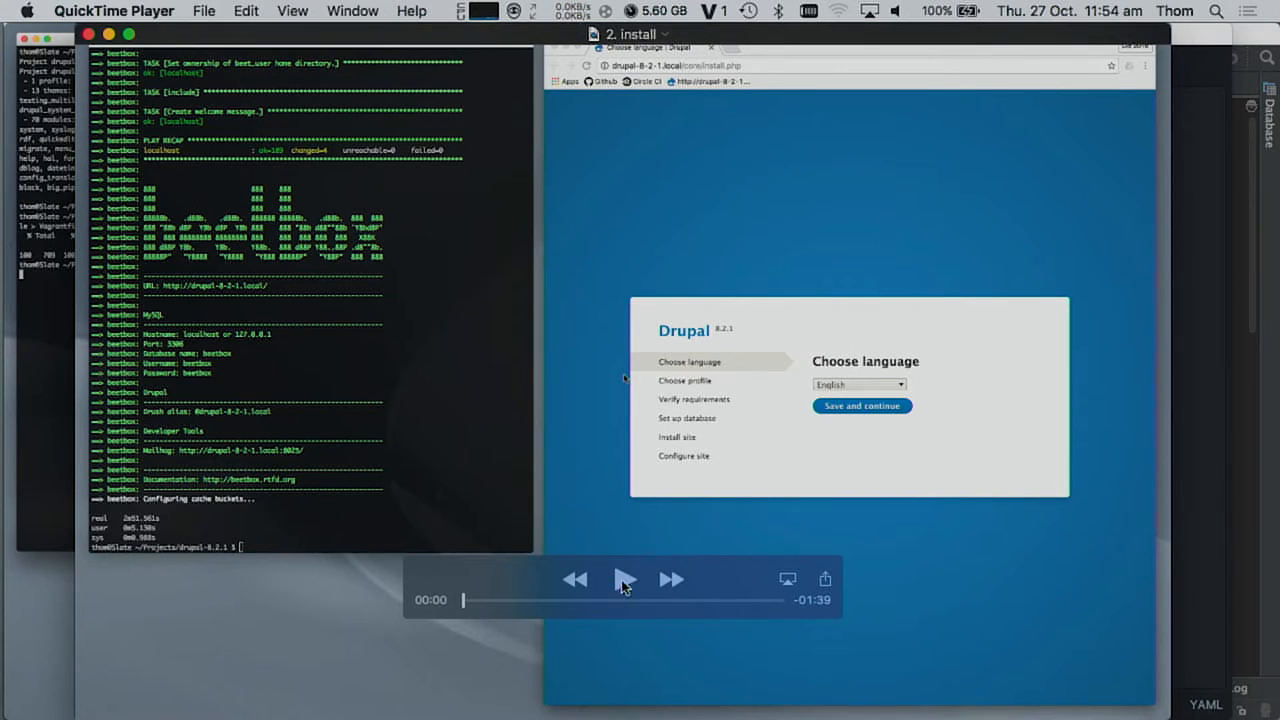
pyautogui.click(625, 579)
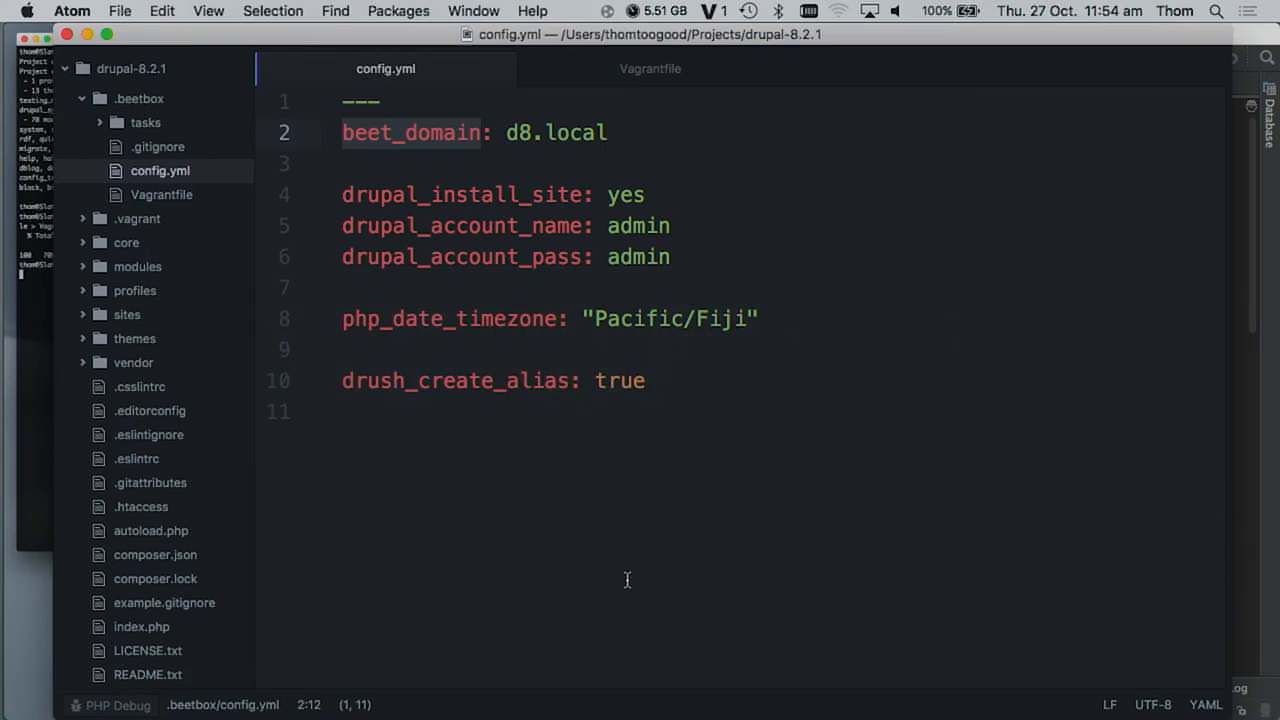
pyautogui.click(672, 256)
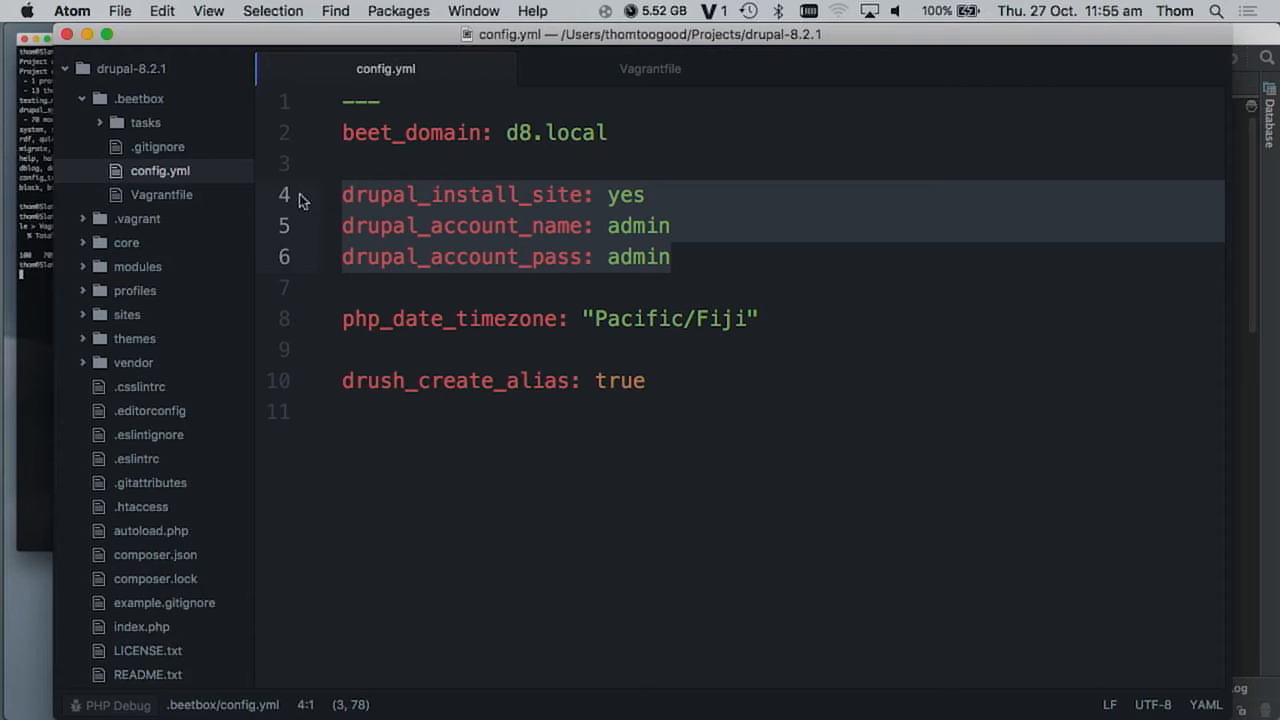
pyautogui.click(427, 194)
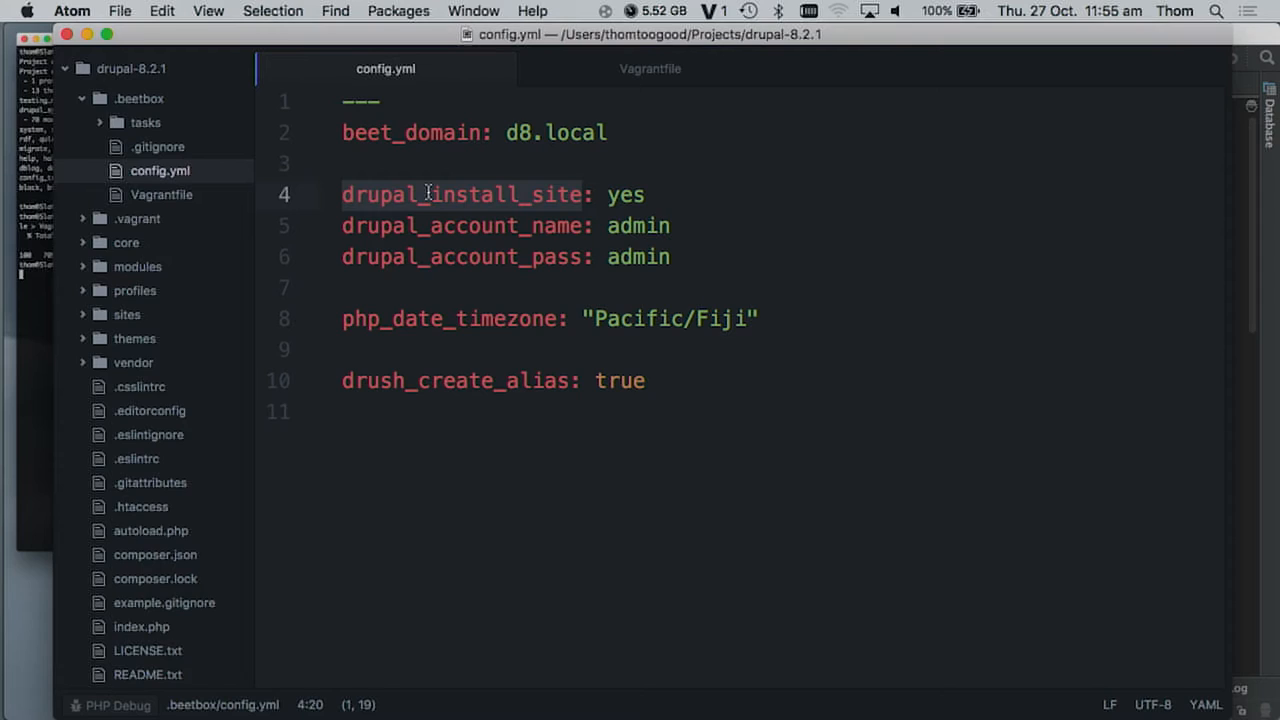
pyautogui.moveTo(643, 196)
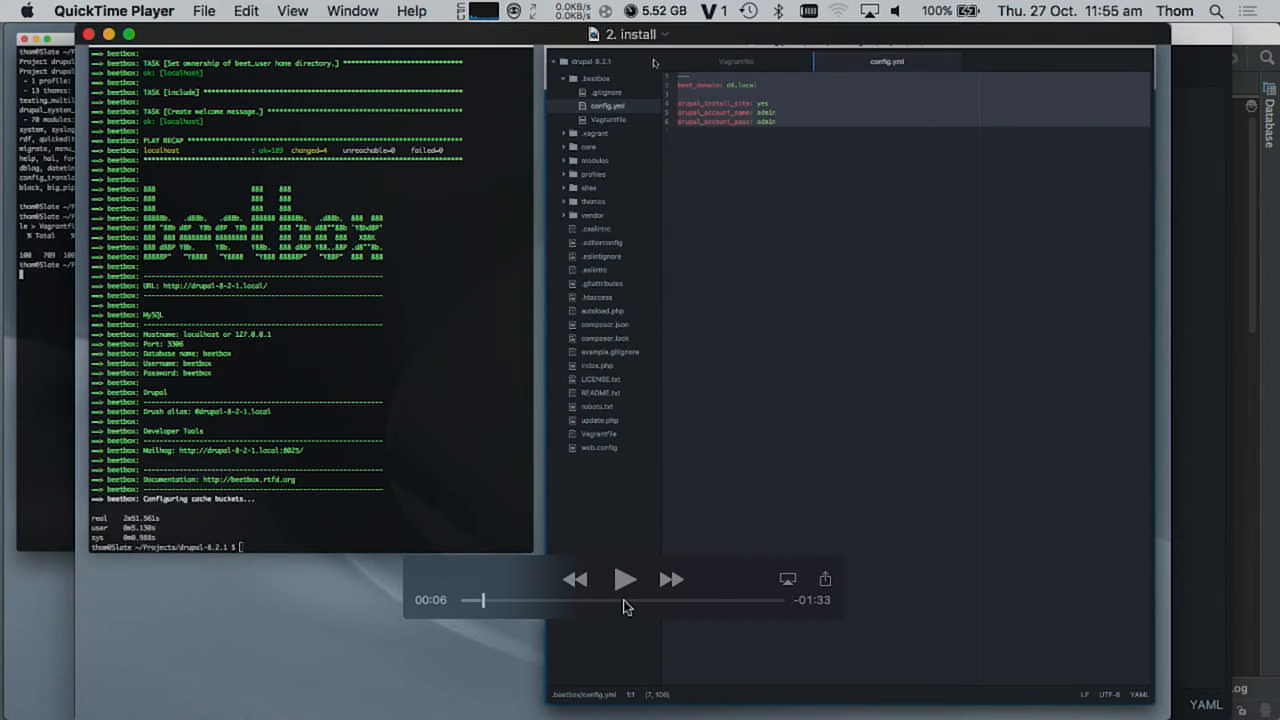
pyautogui.click(625, 579)
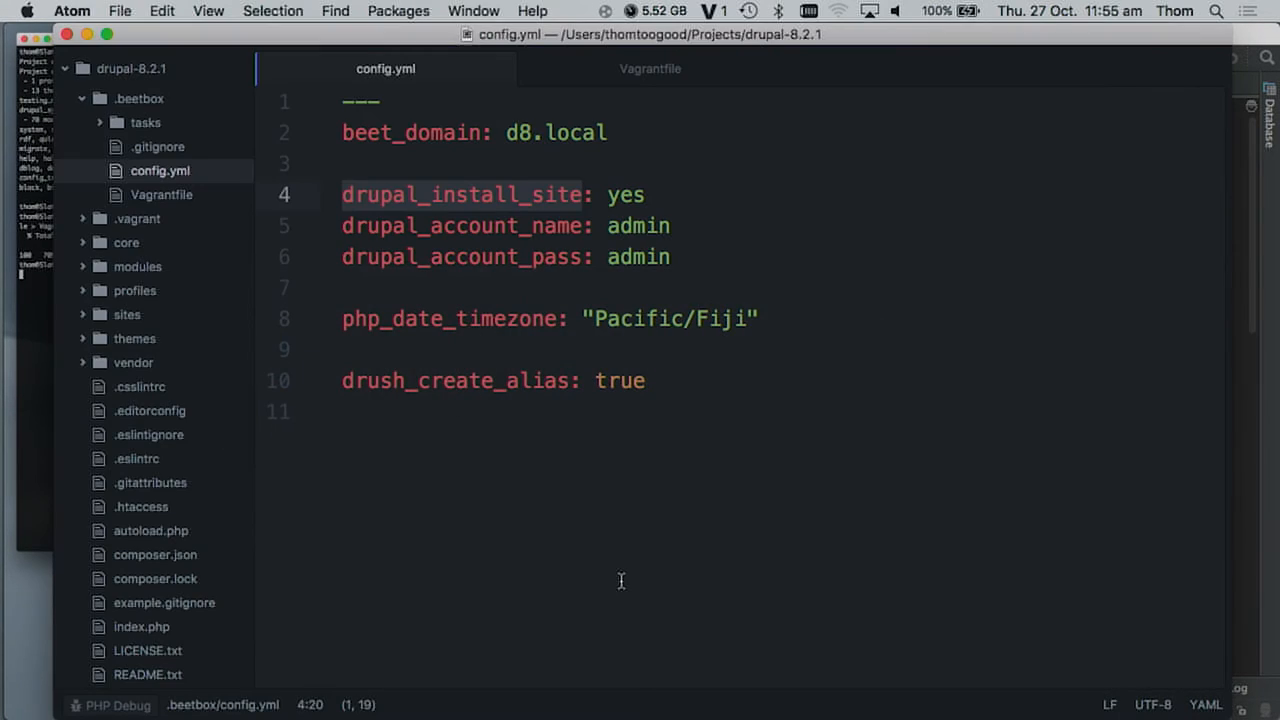
# Bring up the '3. login' demo recording, ready at 00:00.
pyautogui.click(628, 128)
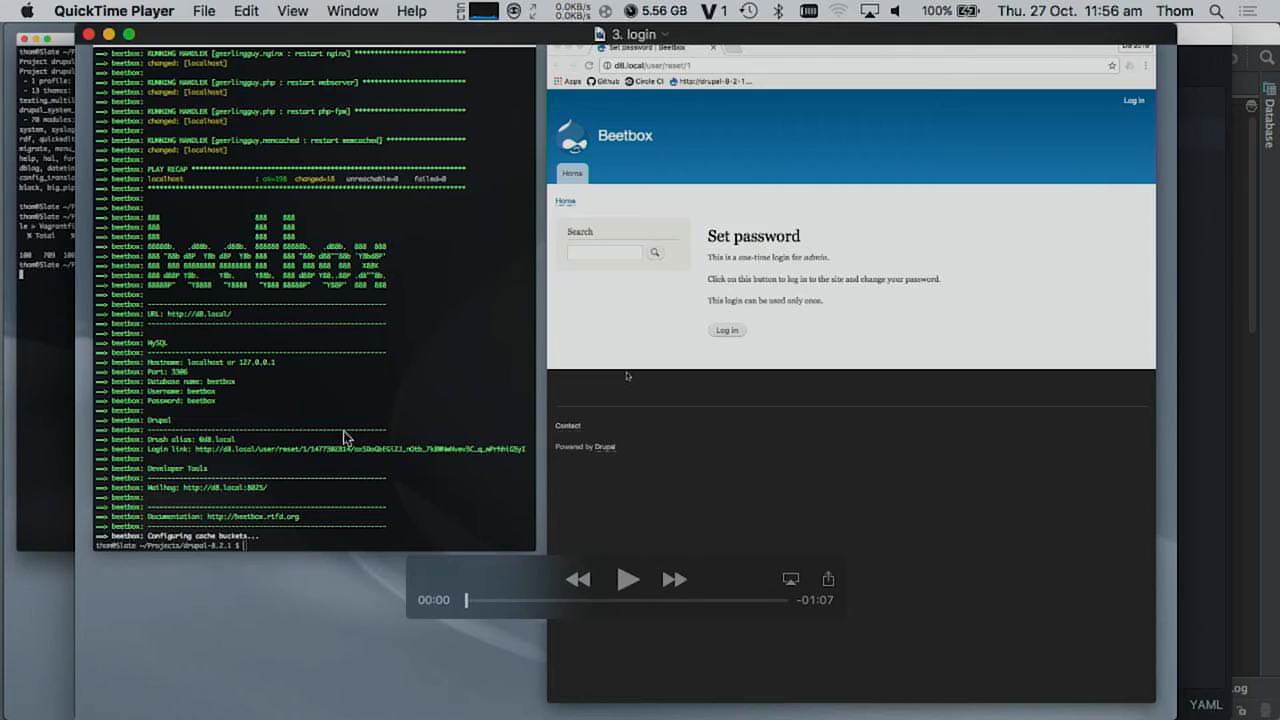
pyautogui.moveTo(328, 457)
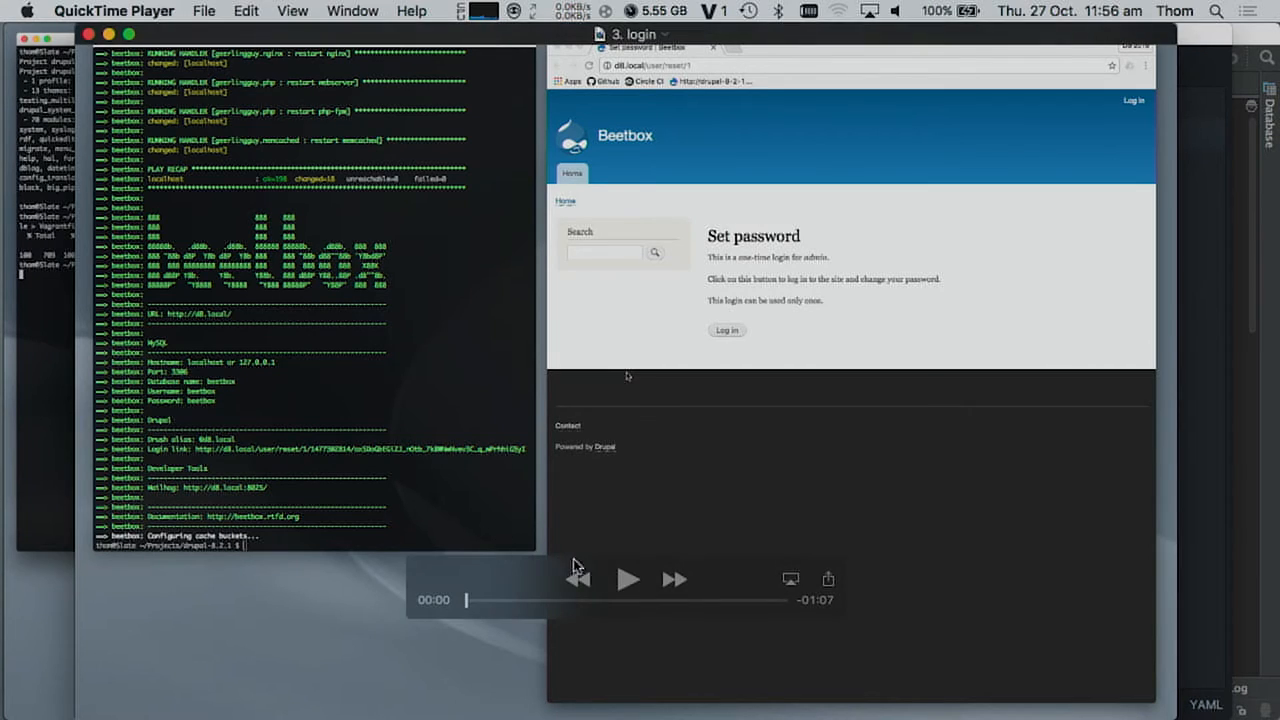
# Play the '3. login' demo through one-time login, admin account page and status report.
pyautogui.click(628, 579)
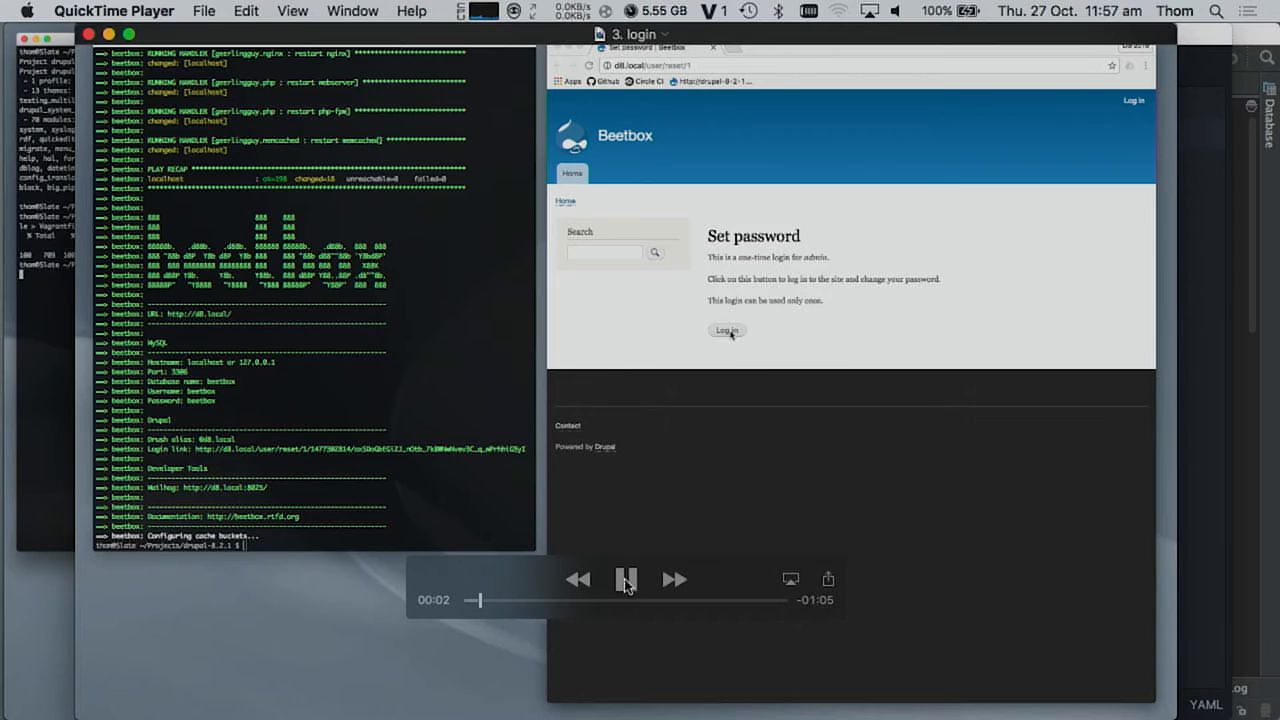
pyautogui.click(726, 330)
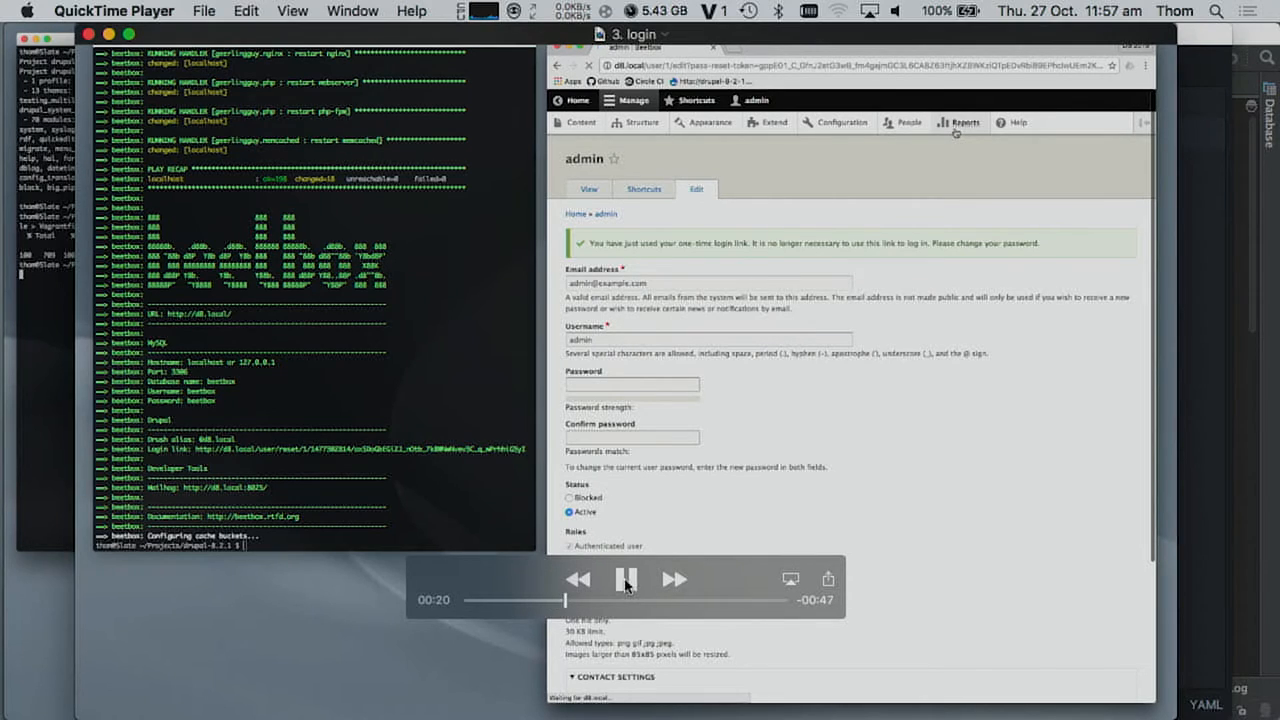
pyautogui.click(958, 121)
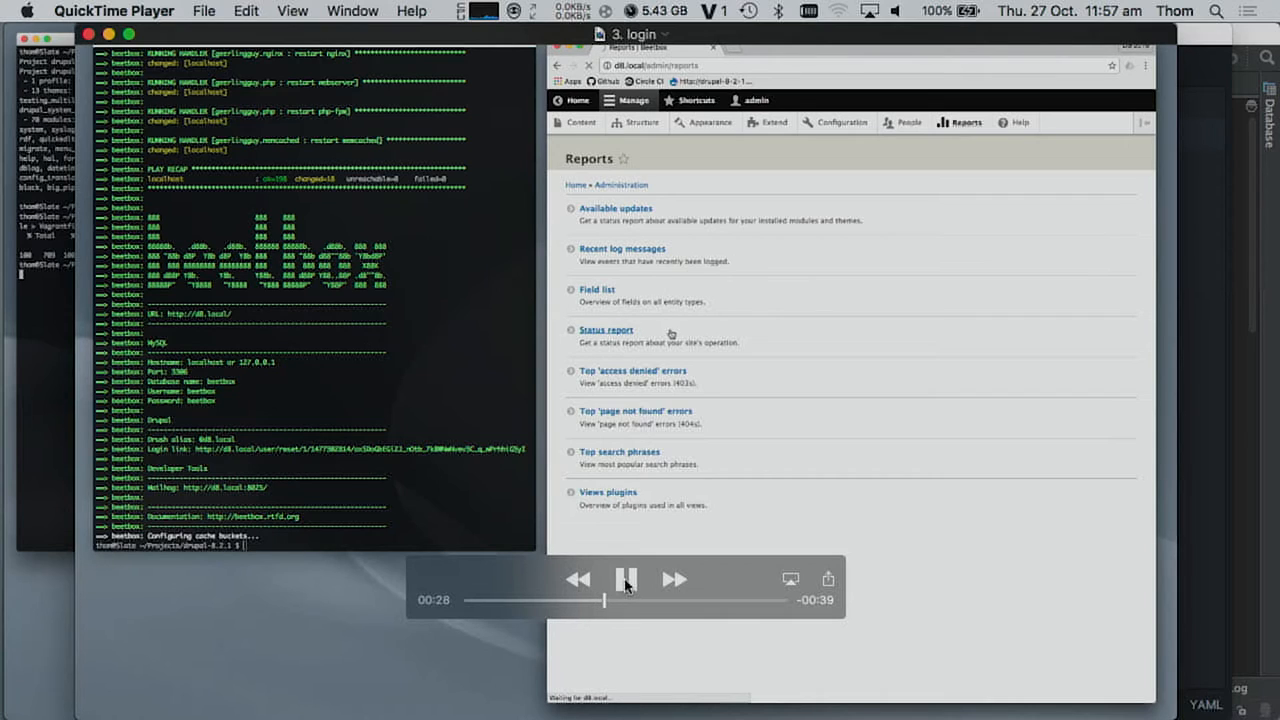
pyautogui.click(607, 330)
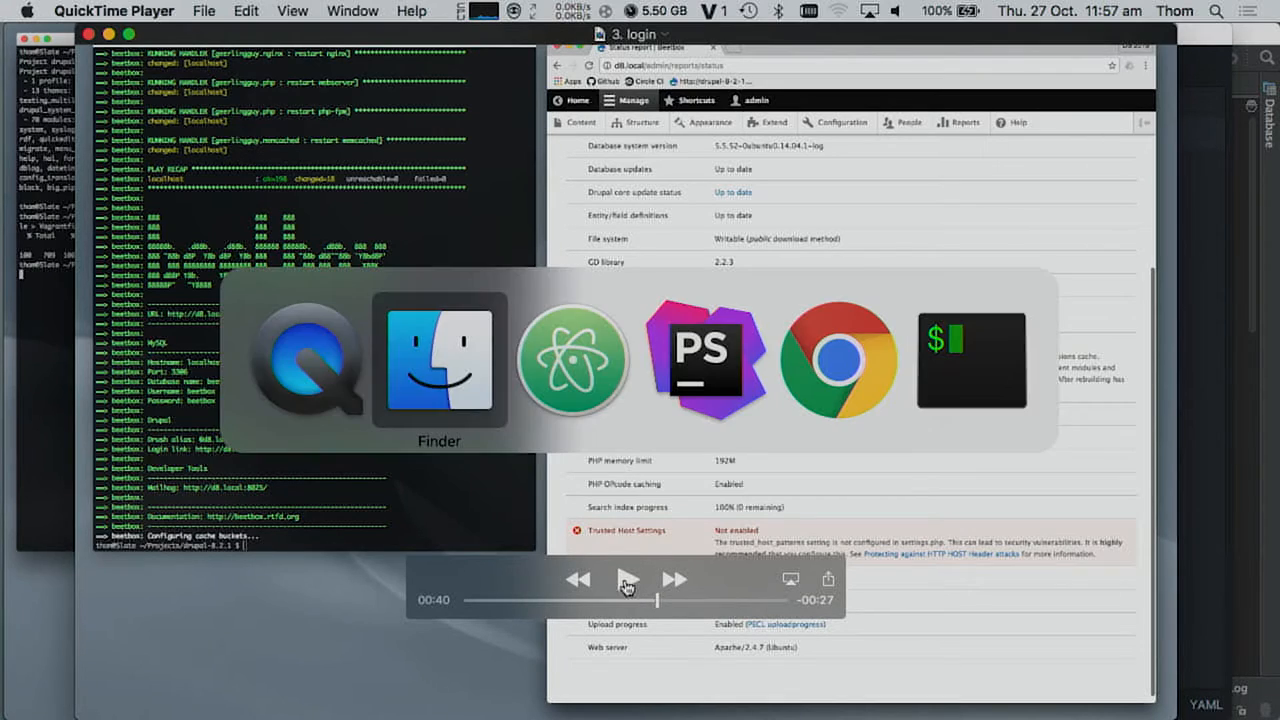
# Return to config.yml in Atom and place the cursor on the php_date_timezone line.
pyautogui.click(705, 360)
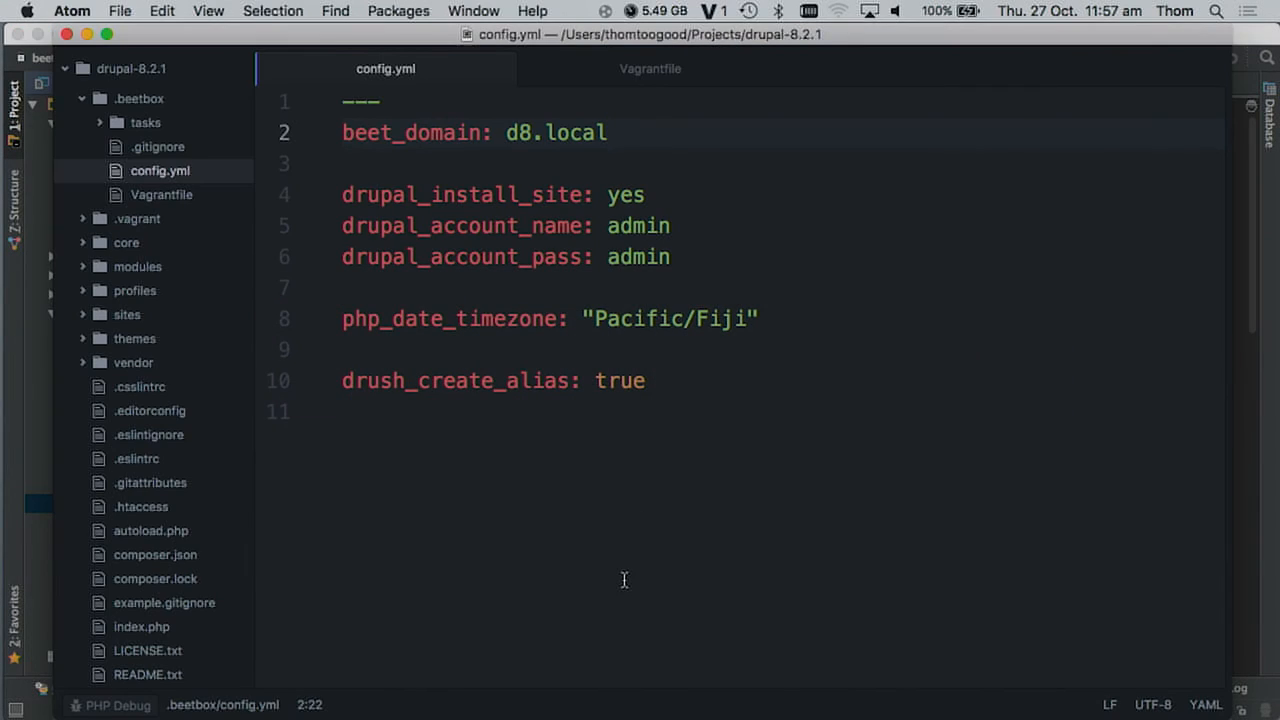
pyautogui.click(760, 318)
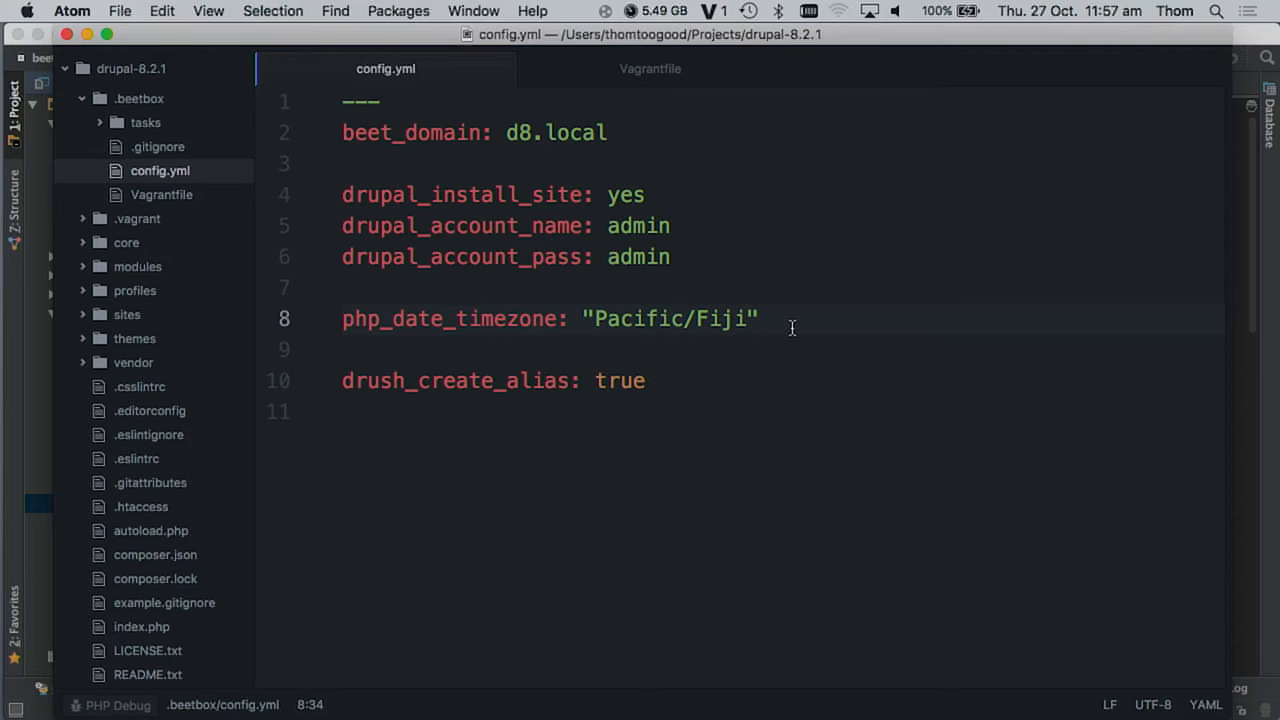
pyautogui.click(760, 318)
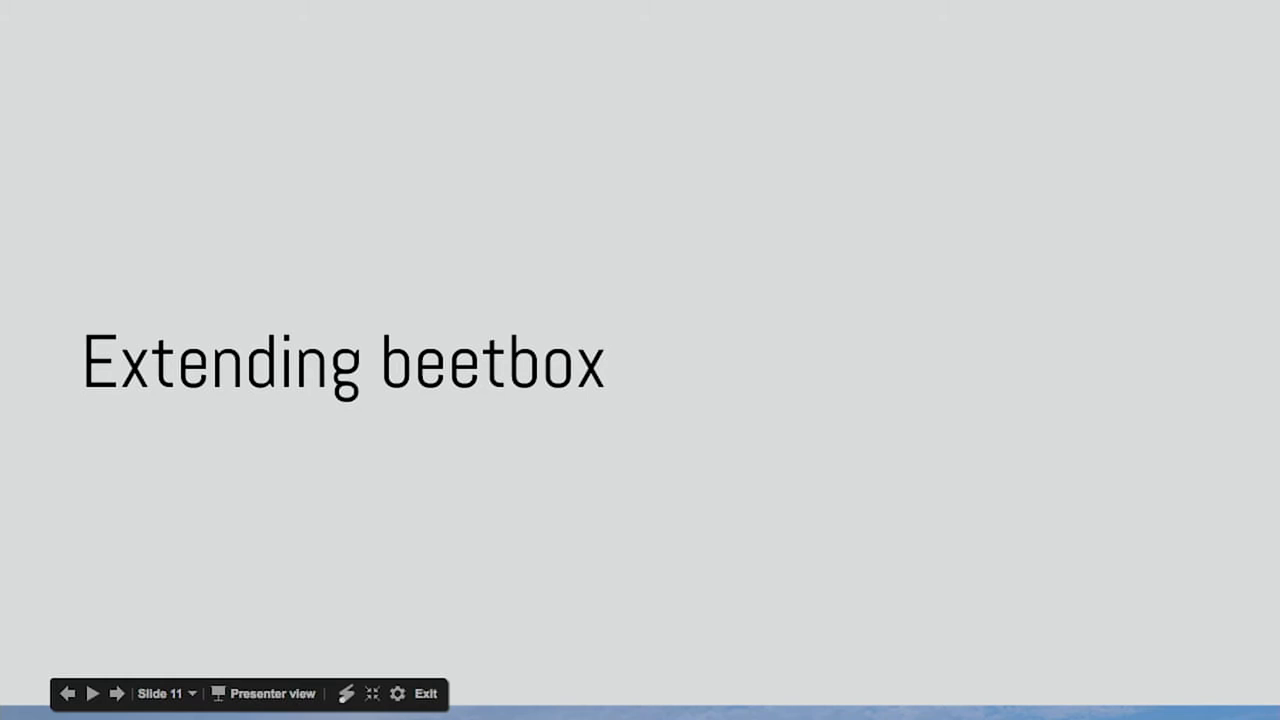
# Advance the presentation from 'Extending beetbox' to the config.yml slide.
pyautogui.click(117, 693)
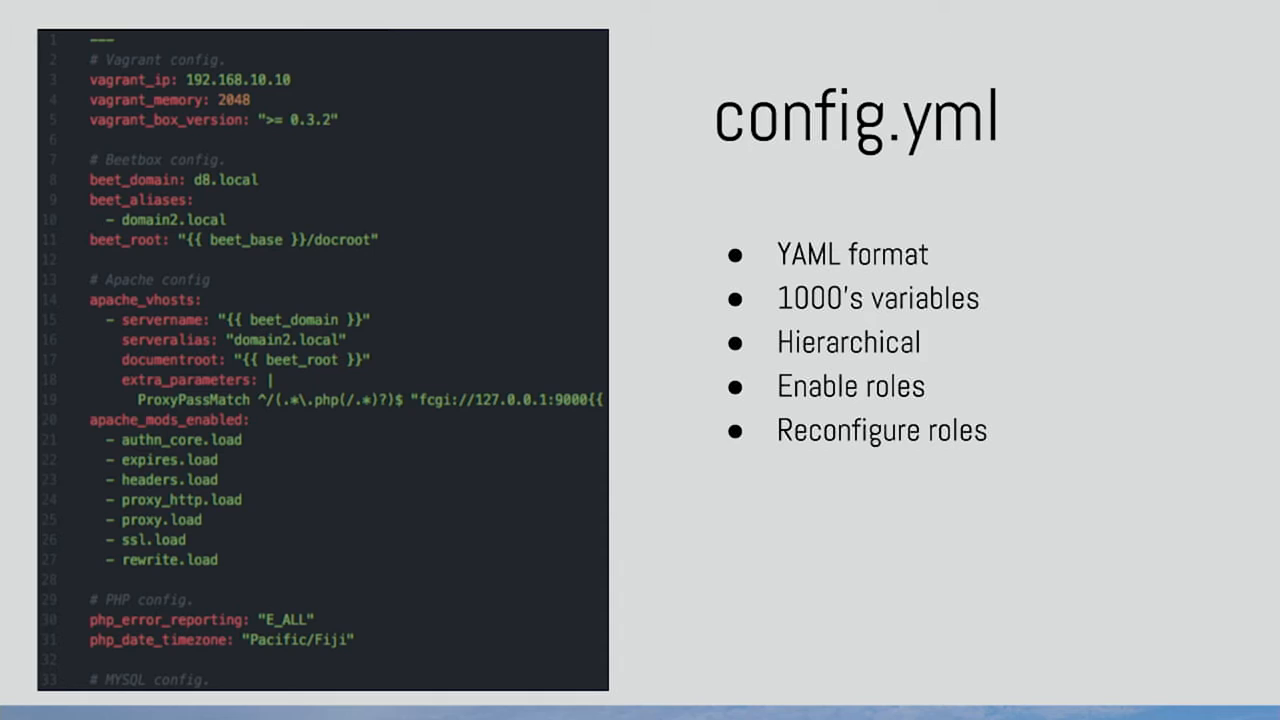
pyautogui.moveTo(232, 531)
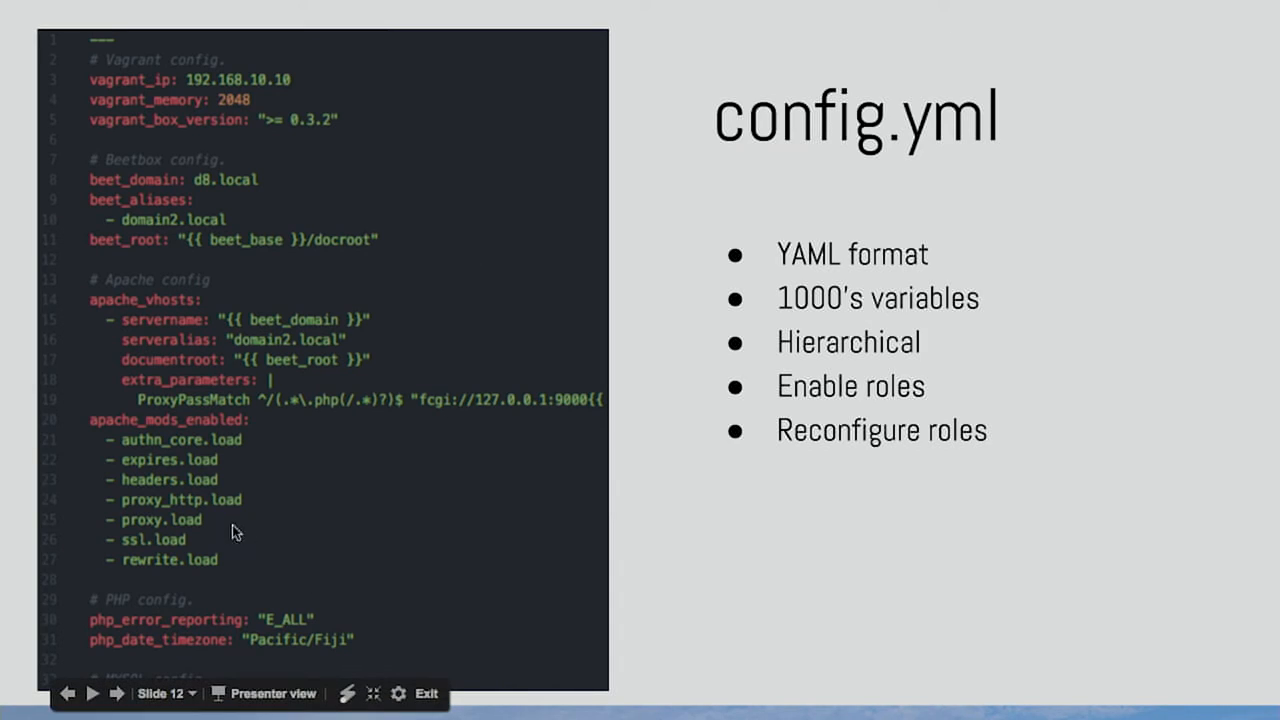
pyautogui.moveTo(212, 414)
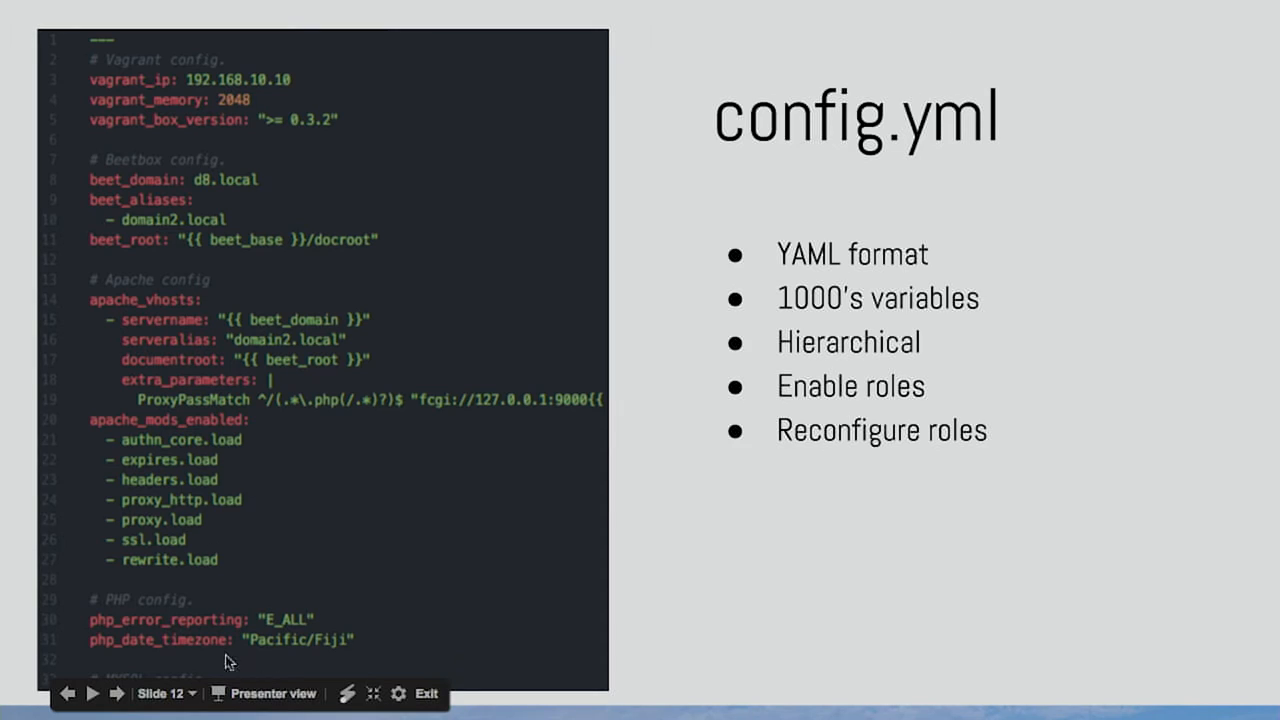
pyautogui.moveTo(207, 636)
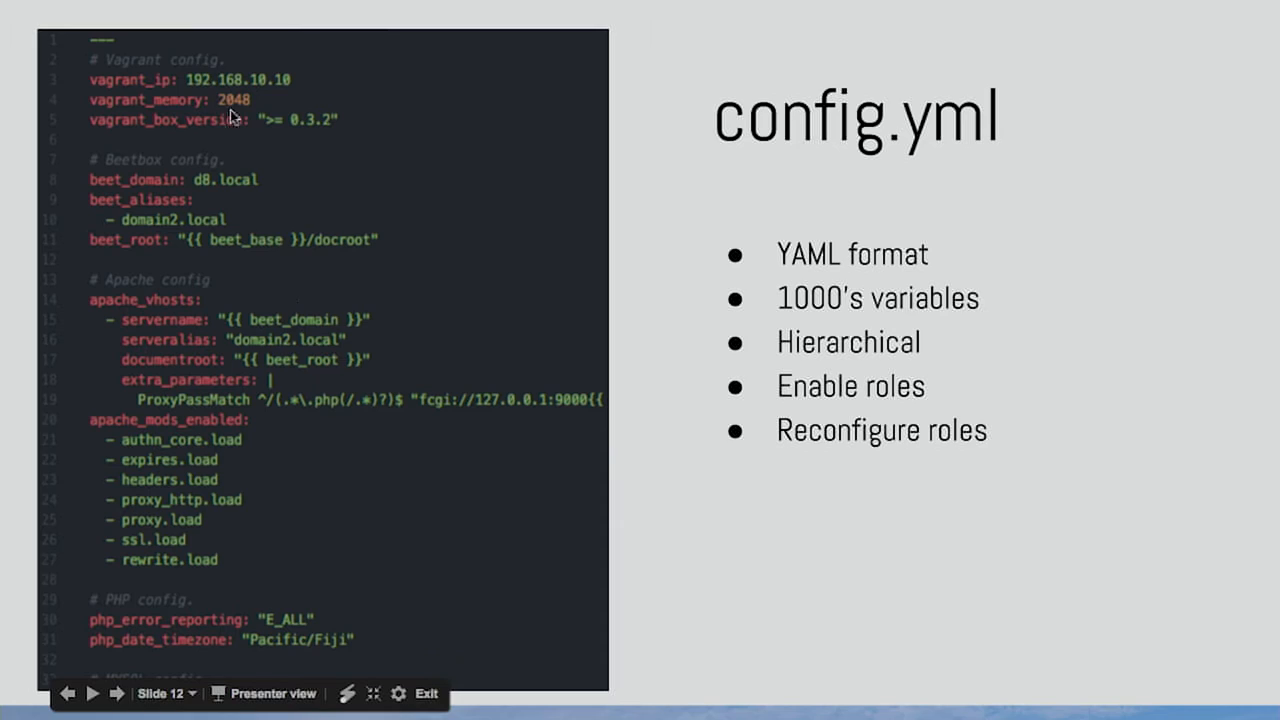
pyautogui.moveTo(650, 328)
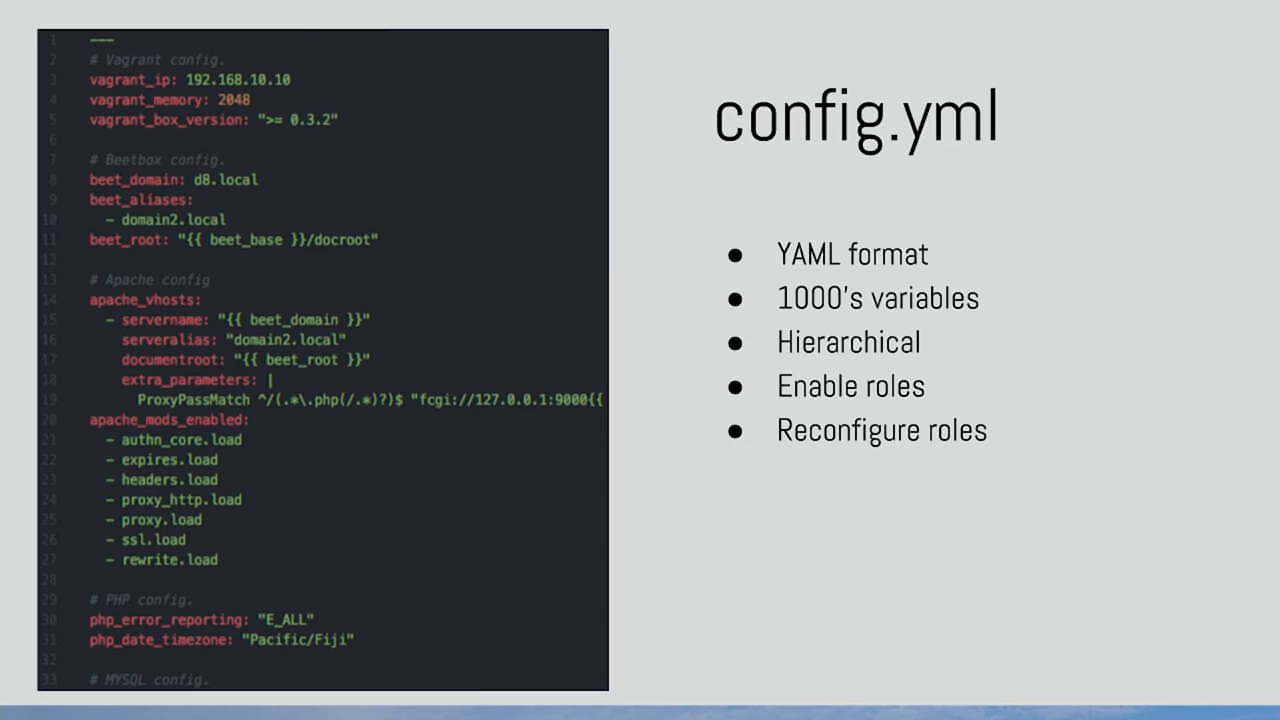
pyautogui.moveTo(378, 661)
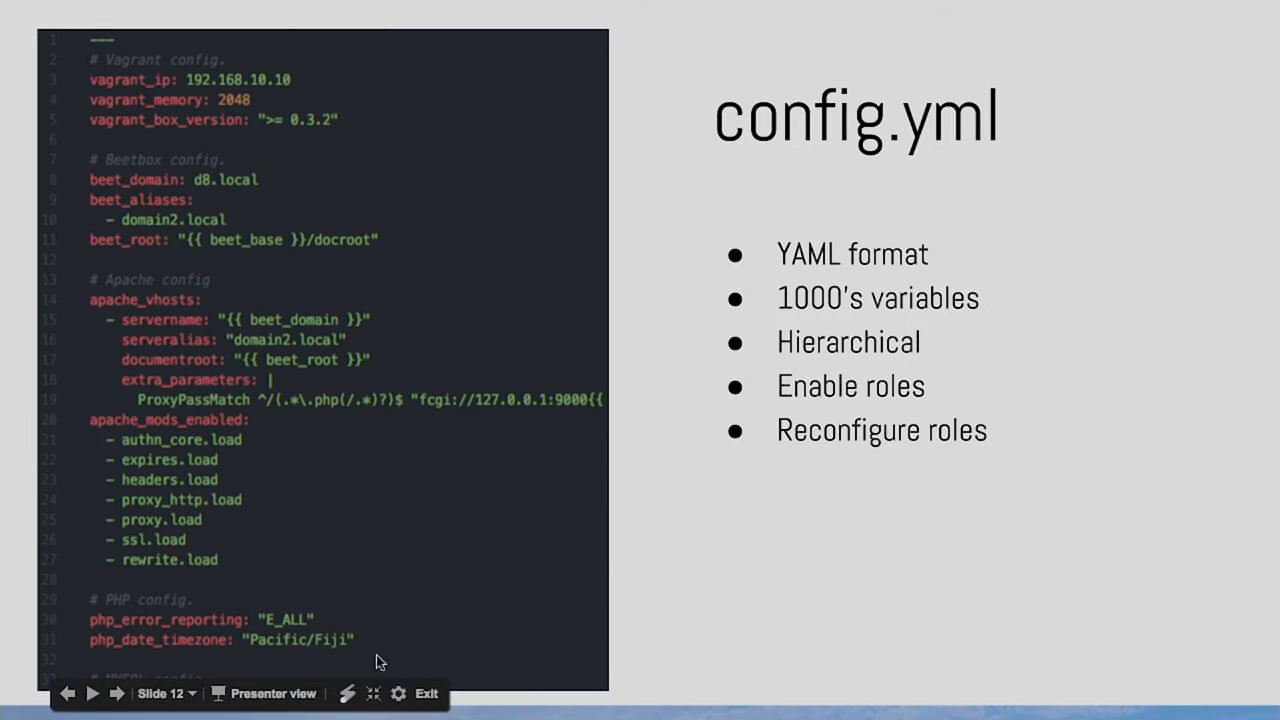
pyautogui.moveTo(165, 445)
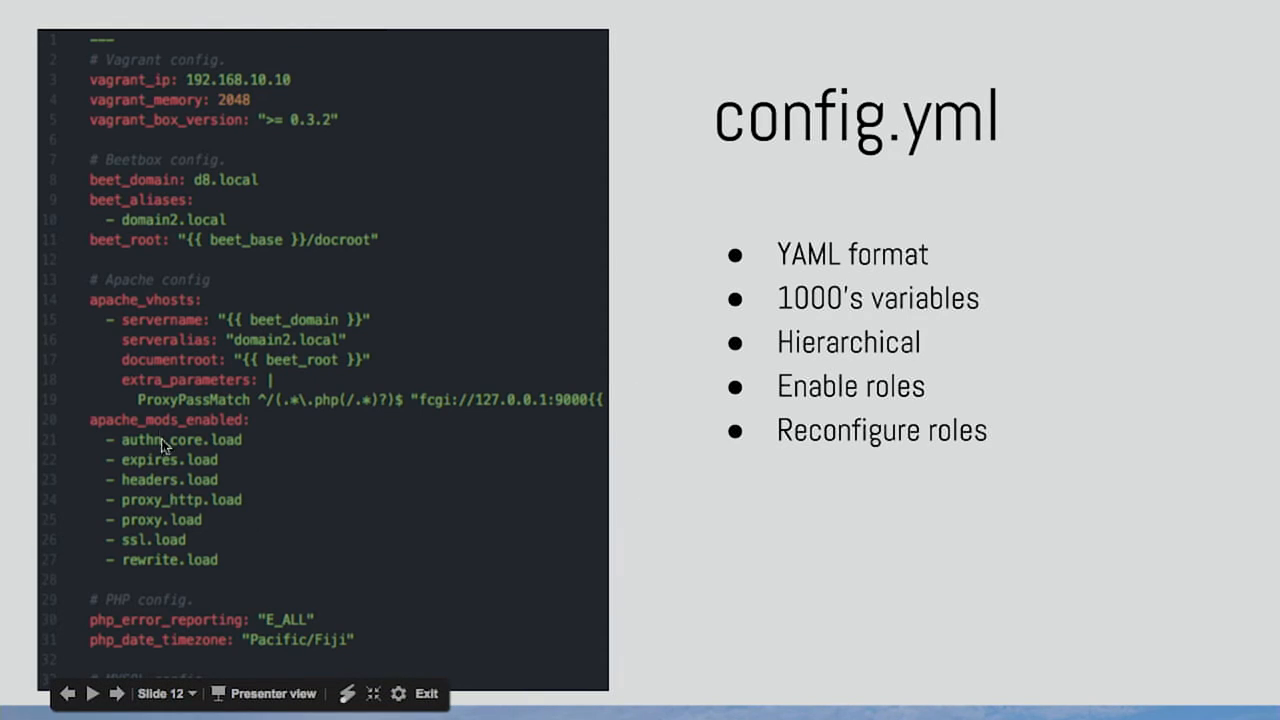
pyautogui.moveTo(172, 463)
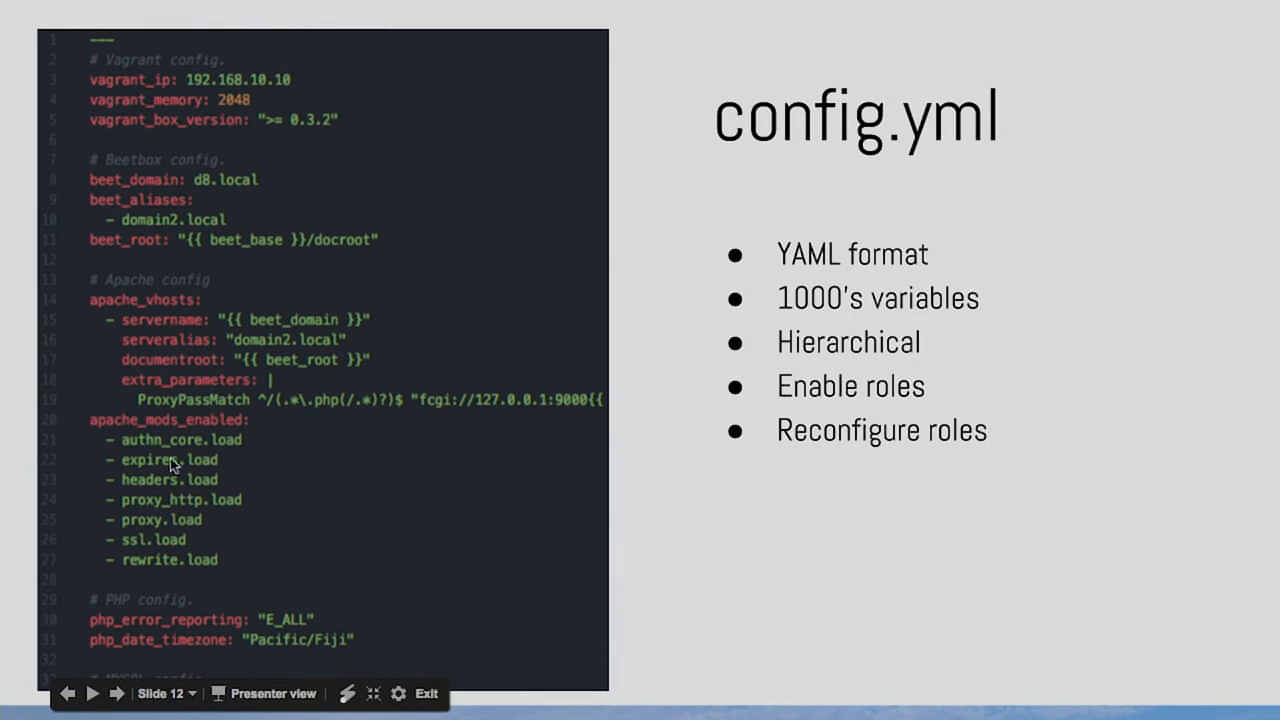
pyautogui.moveTo(222, 425)
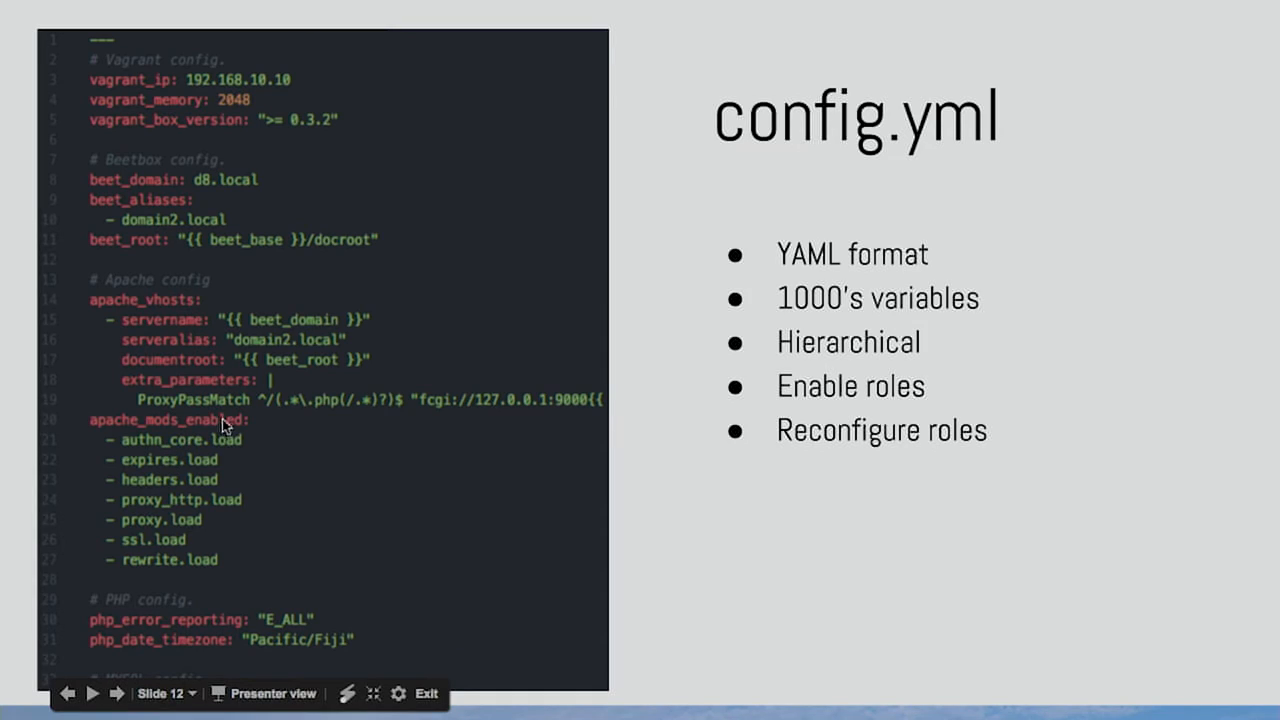
pyautogui.moveTo(208, 470)
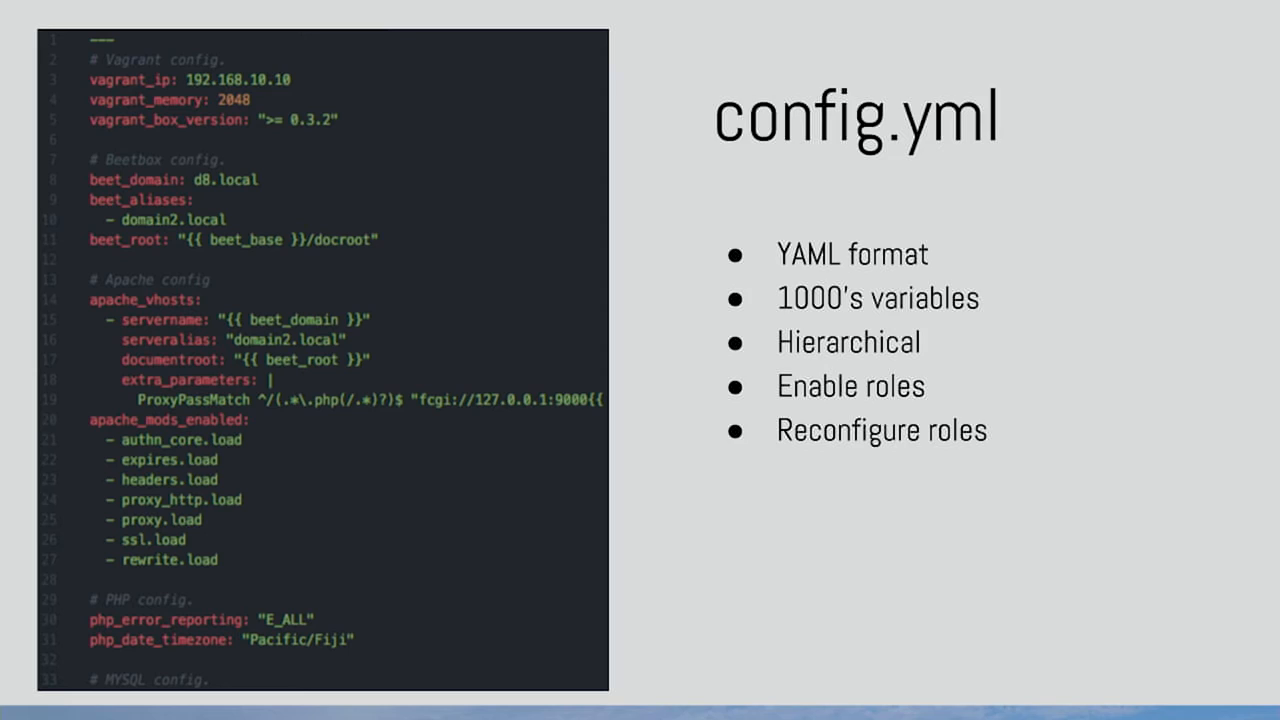
pyautogui.moveTo(453, 514)
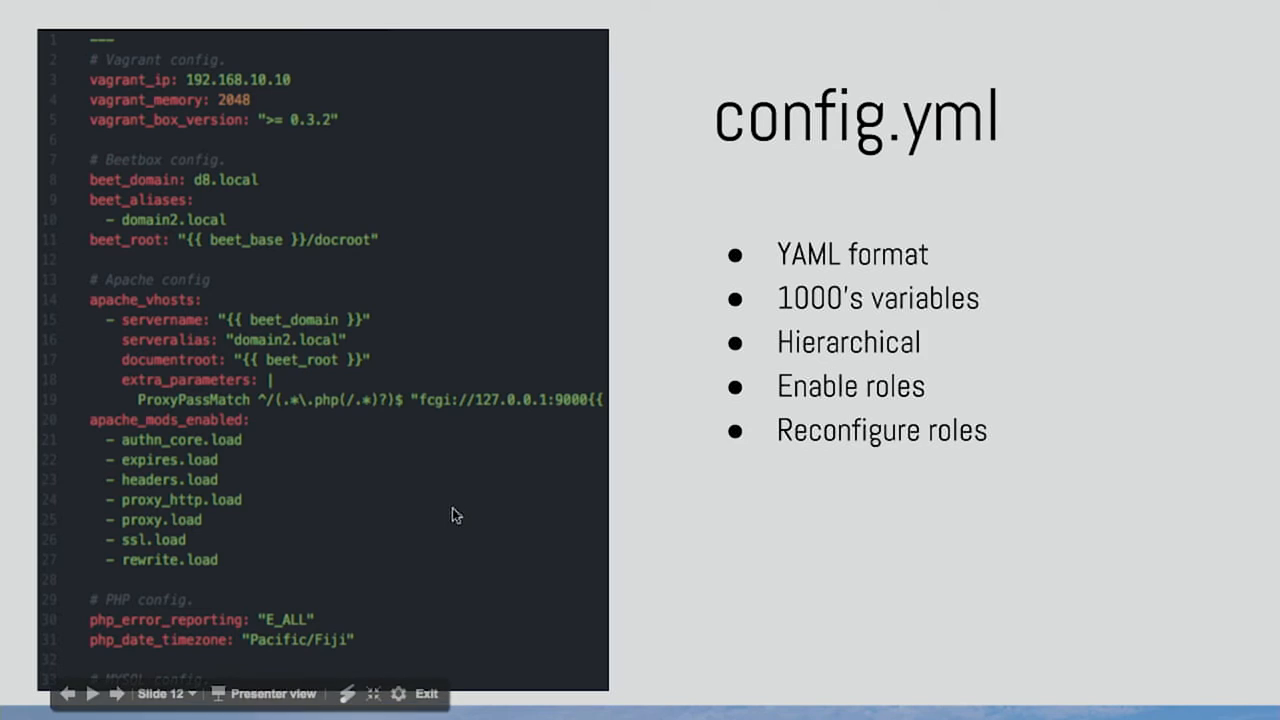
pyautogui.moveTo(820, 388)
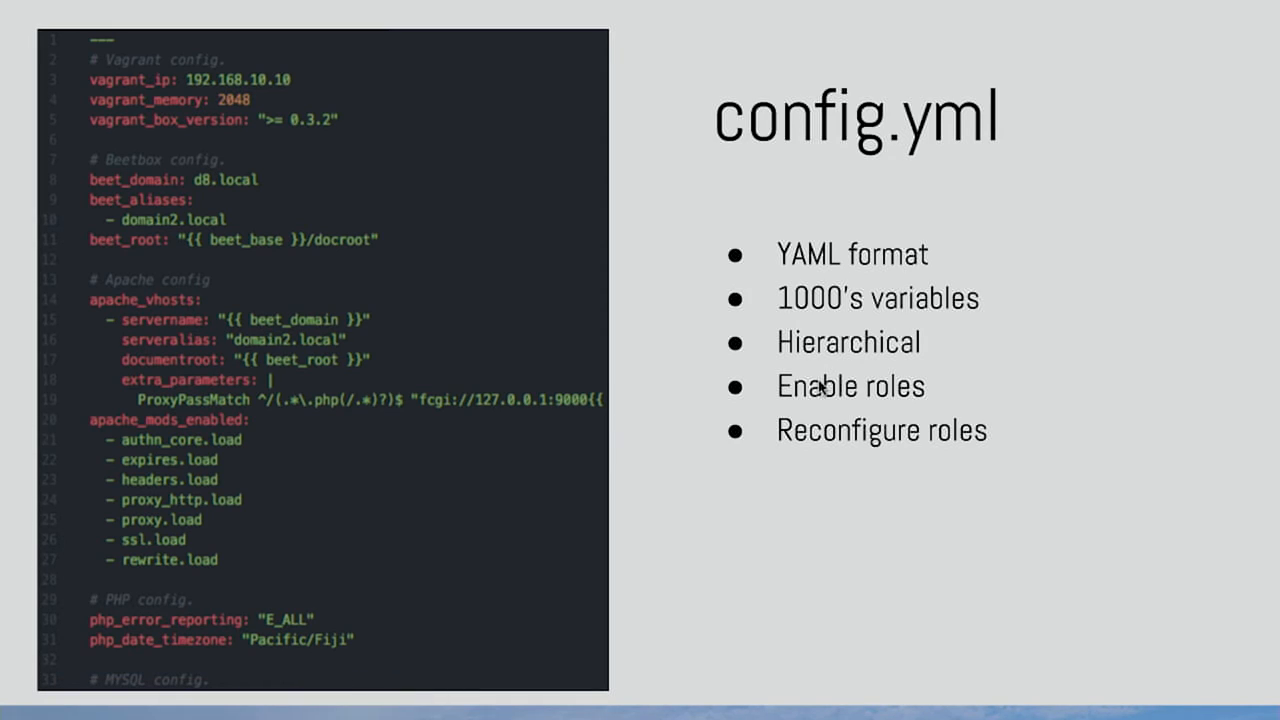
pyautogui.moveTo(820, 388)
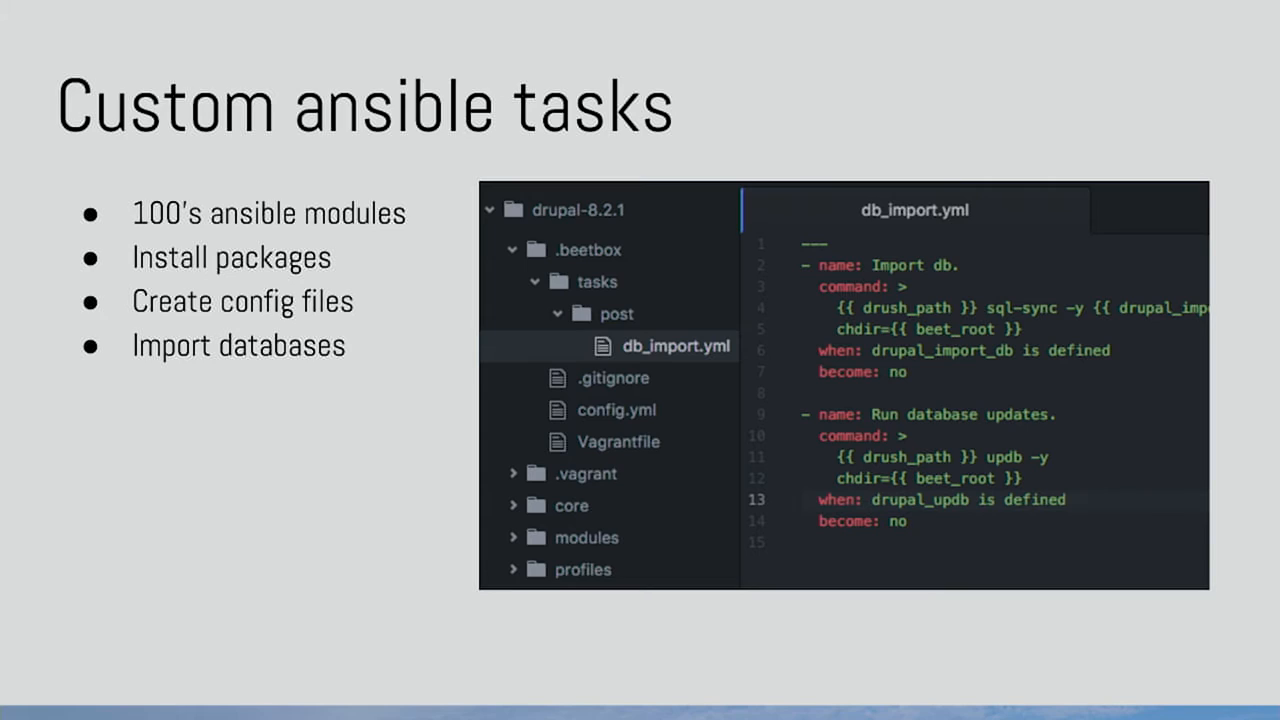
pyautogui.moveTo(843, 281)
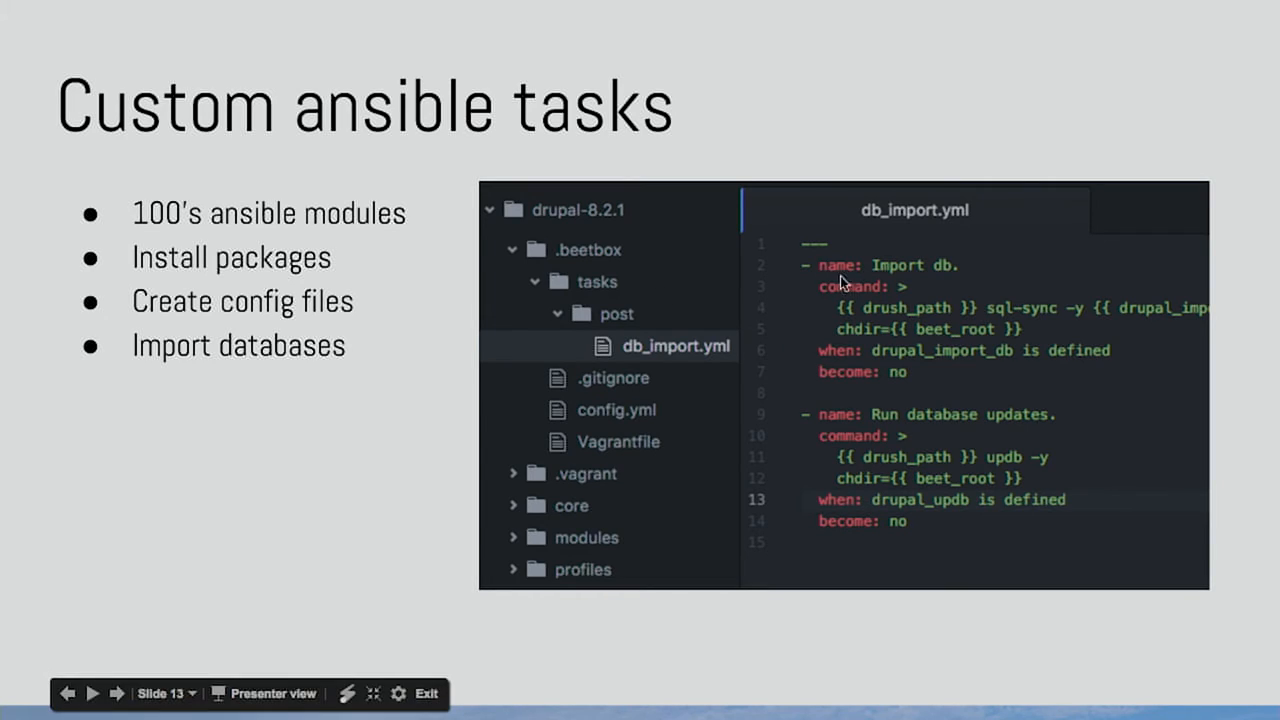
pyautogui.moveTo(928, 295)
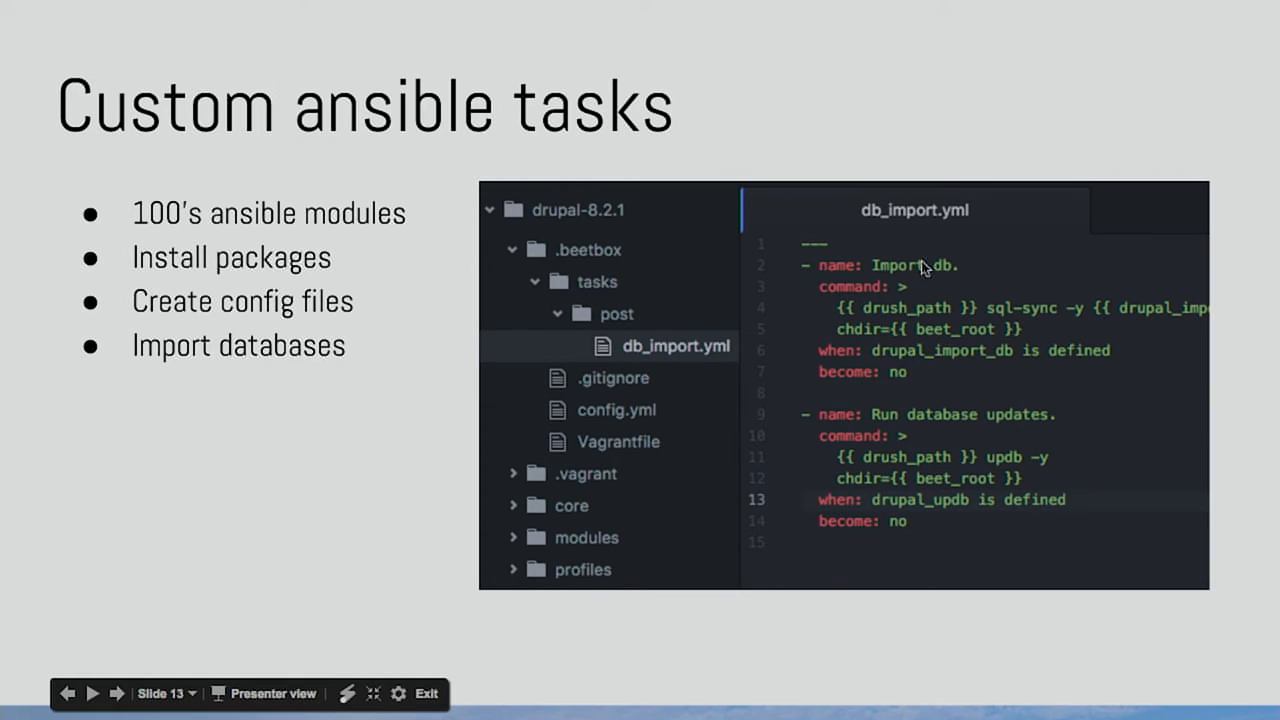
pyautogui.moveTo(650, 334)
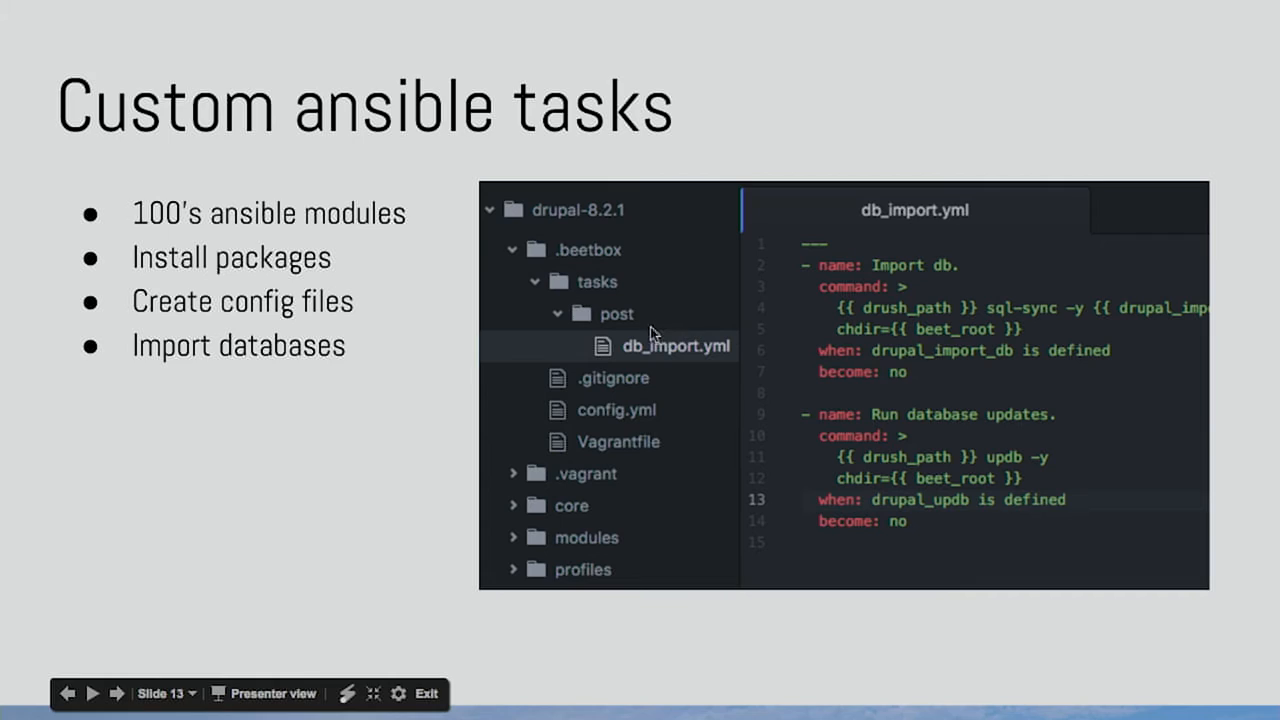
pyautogui.moveTo(648, 330)
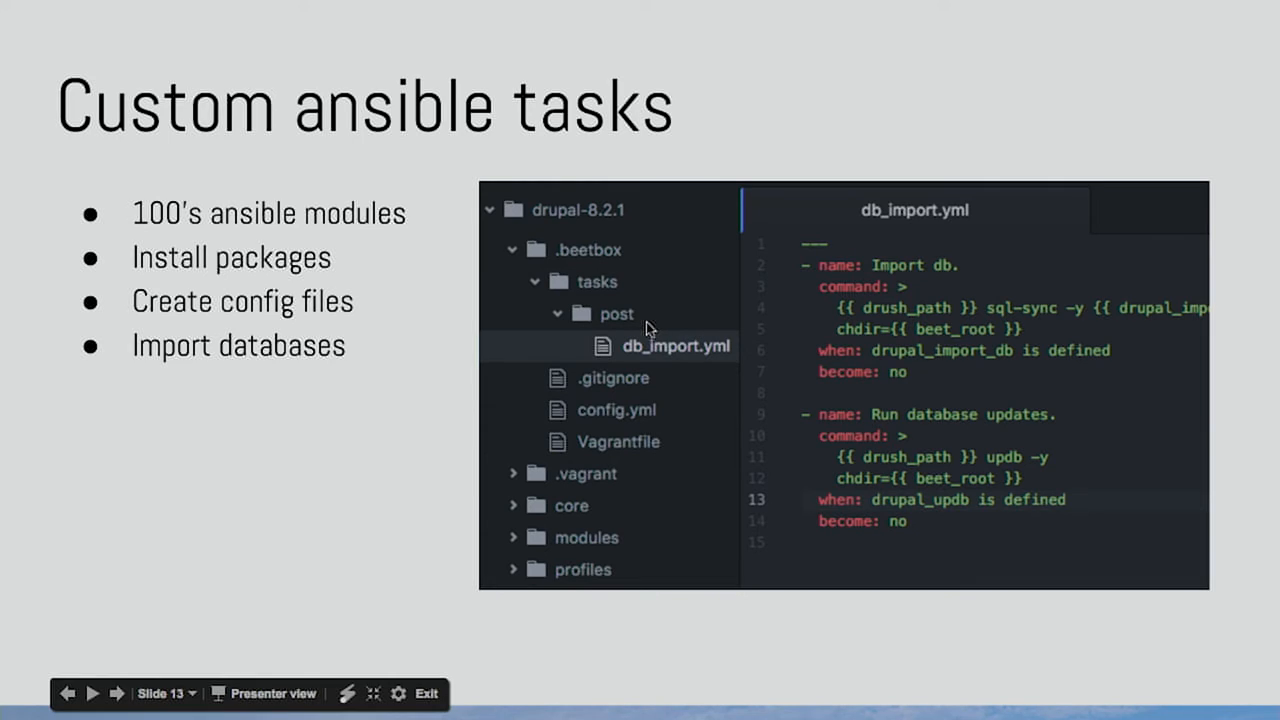
pyautogui.moveTo(869, 313)
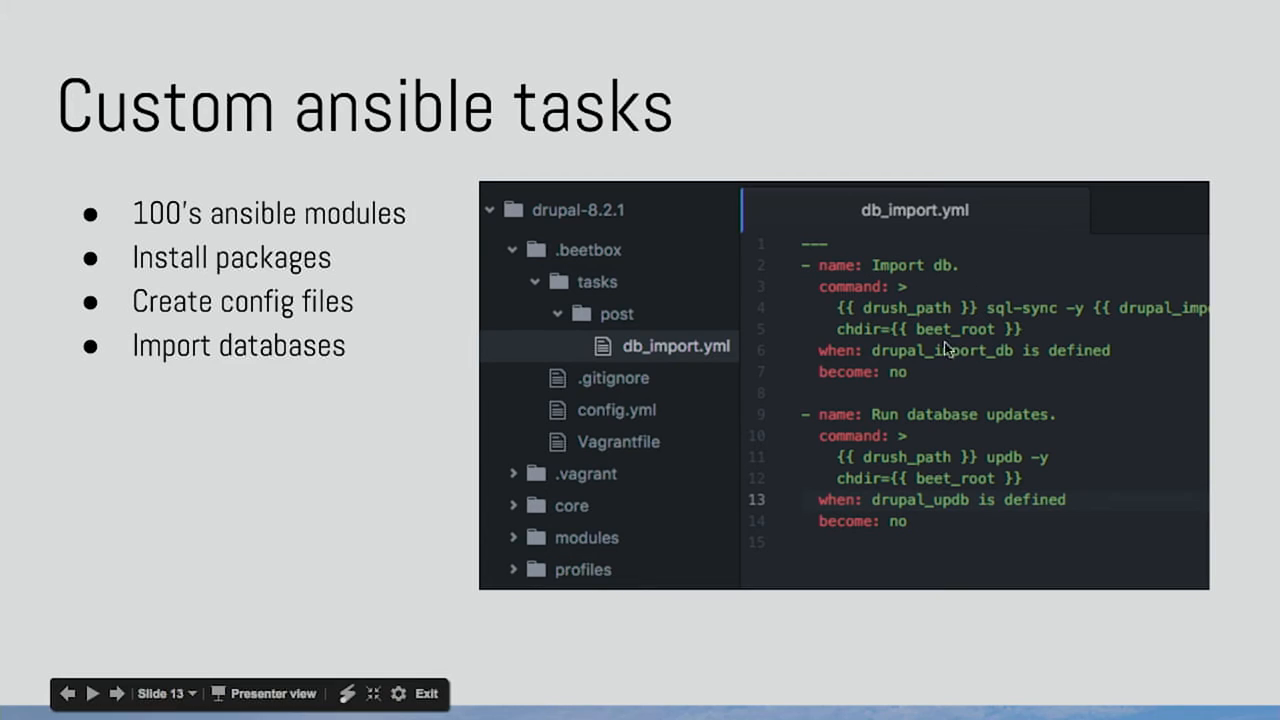
pyautogui.moveTo(1158, 336)
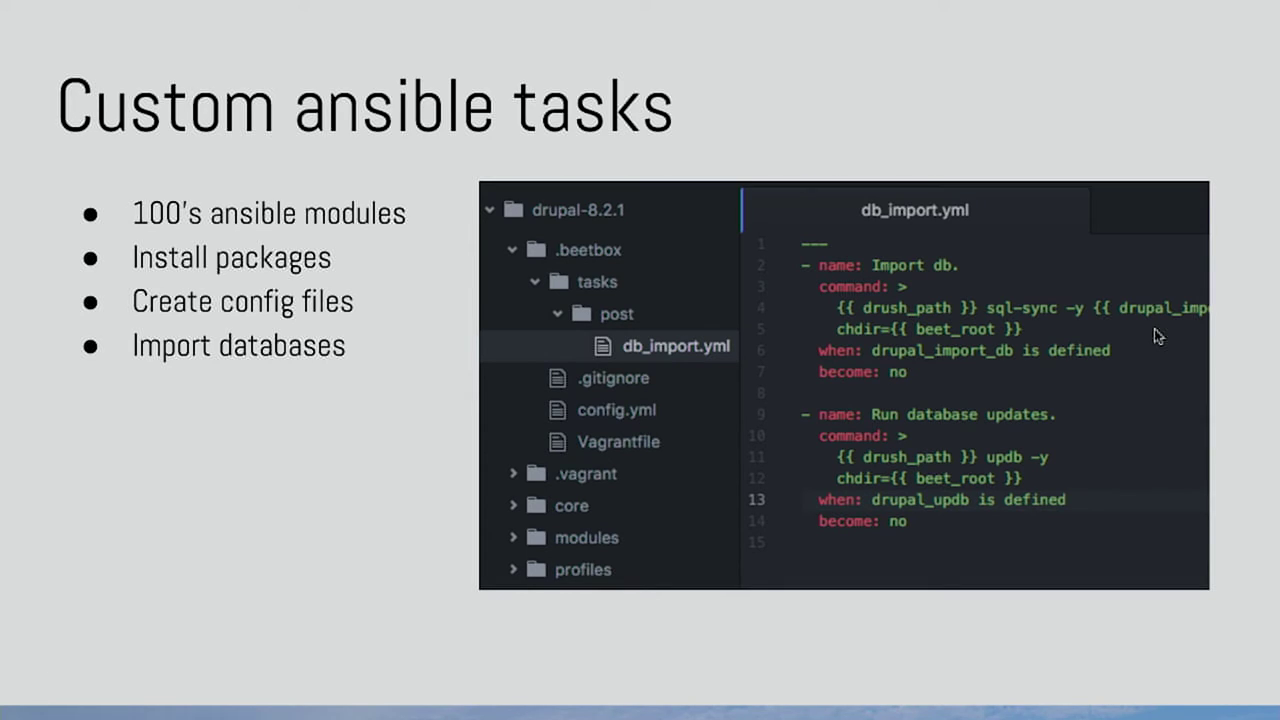
pyautogui.moveTo(1065, 513)
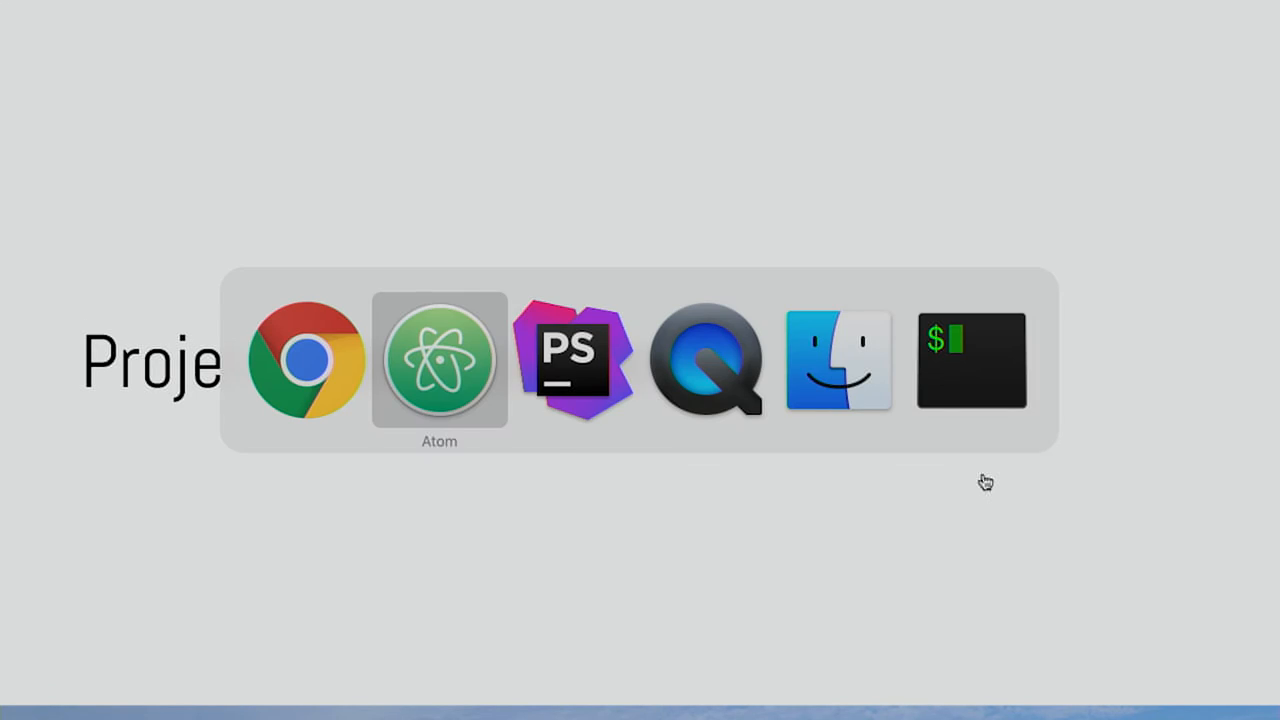
# Open the '5. confirm change' recording from the demo folder in QuickTime Player.
pyautogui.click(838, 360)
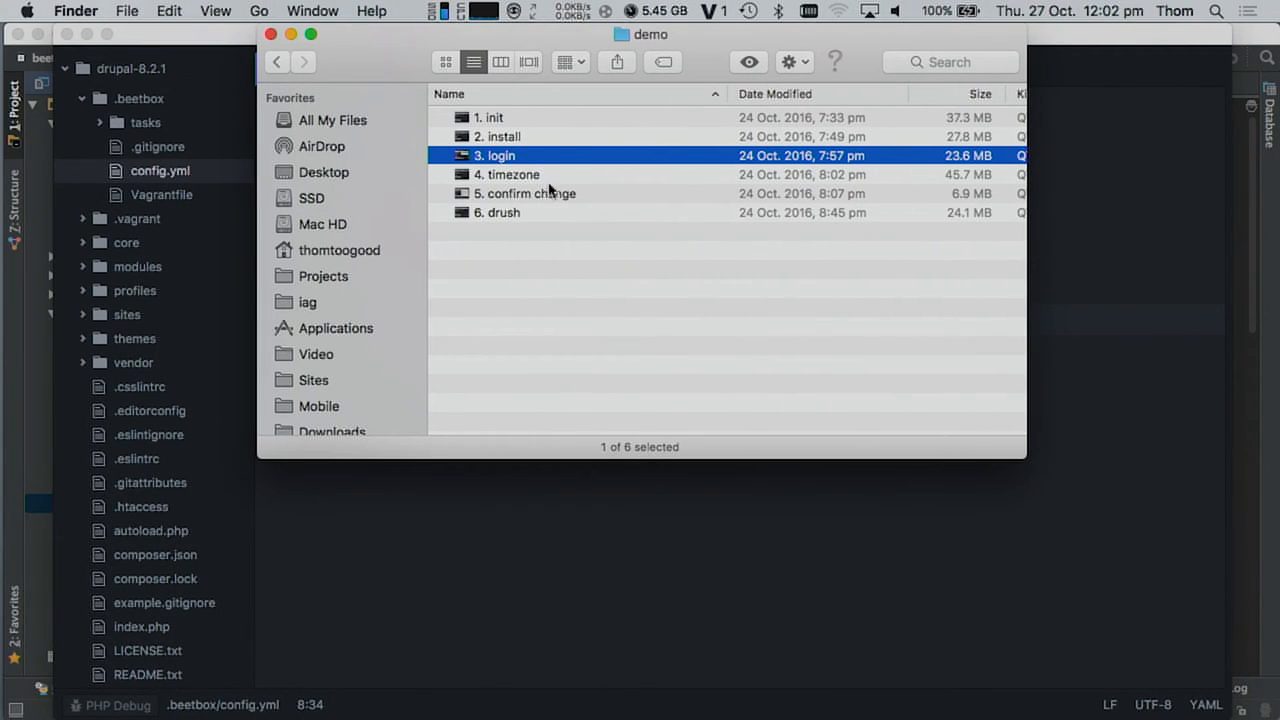
pyautogui.doubleClick(495, 155)
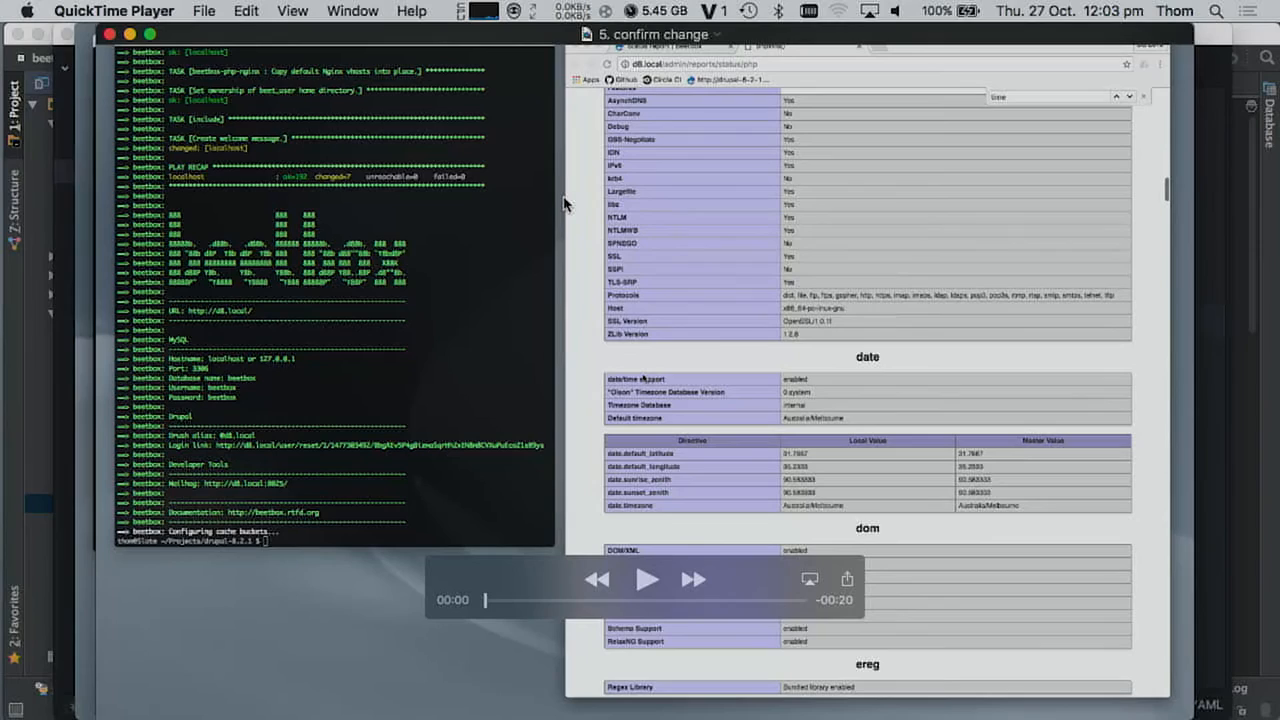
pyautogui.moveTo(813, 503)
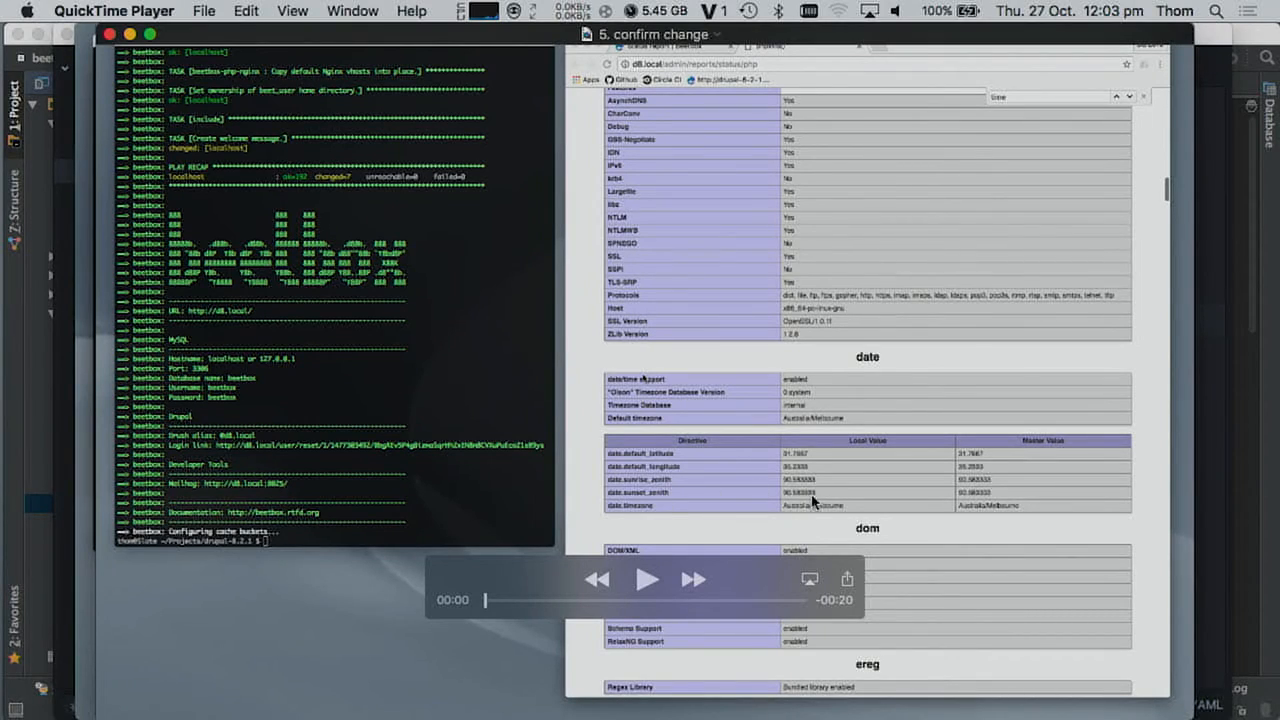
pyautogui.moveTo(836, 513)
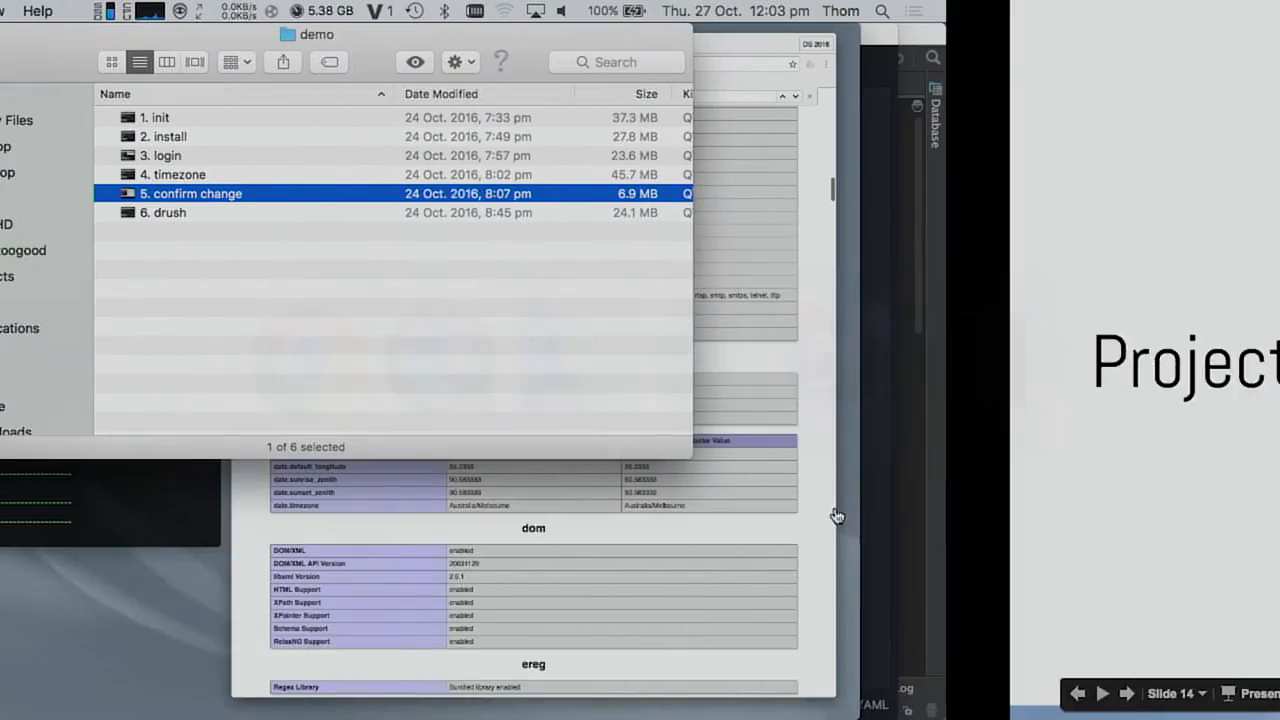
# Play the '6. drush' recording in QuickTime, then show config.yml's drush_create_alias line in Atom.
pyautogui.click(170, 212)
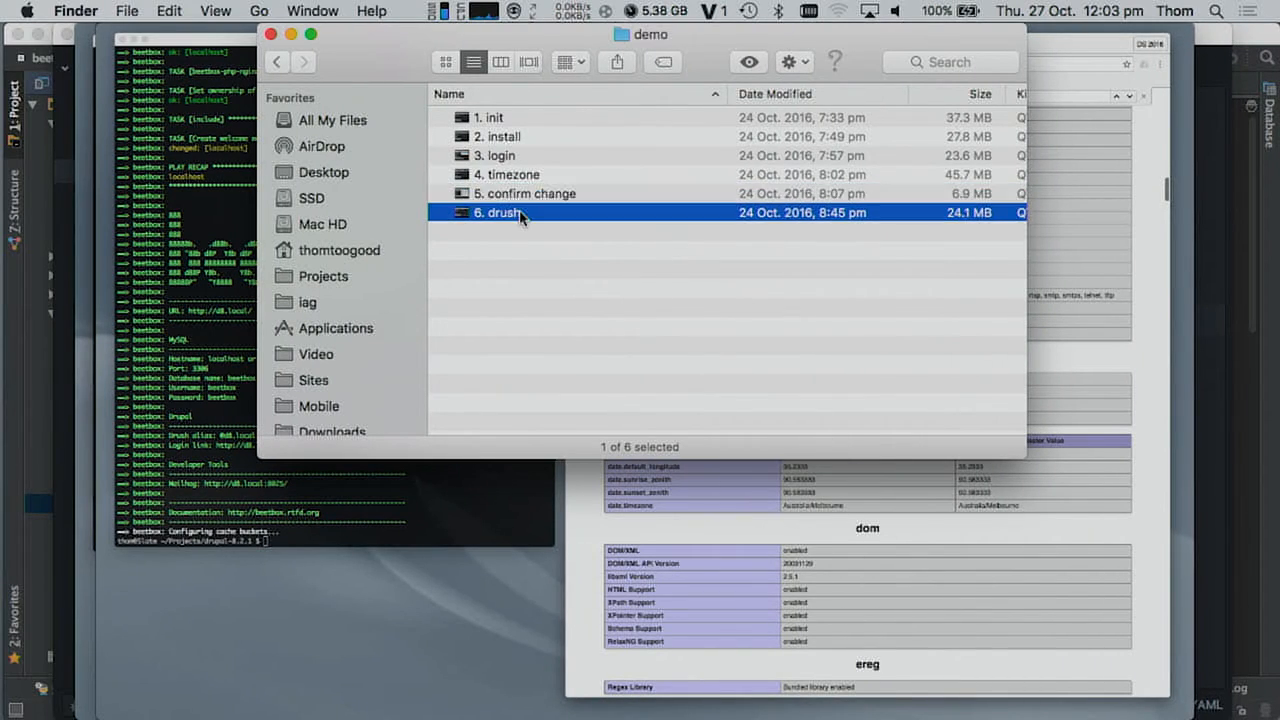
pyautogui.doubleClick(500, 212)
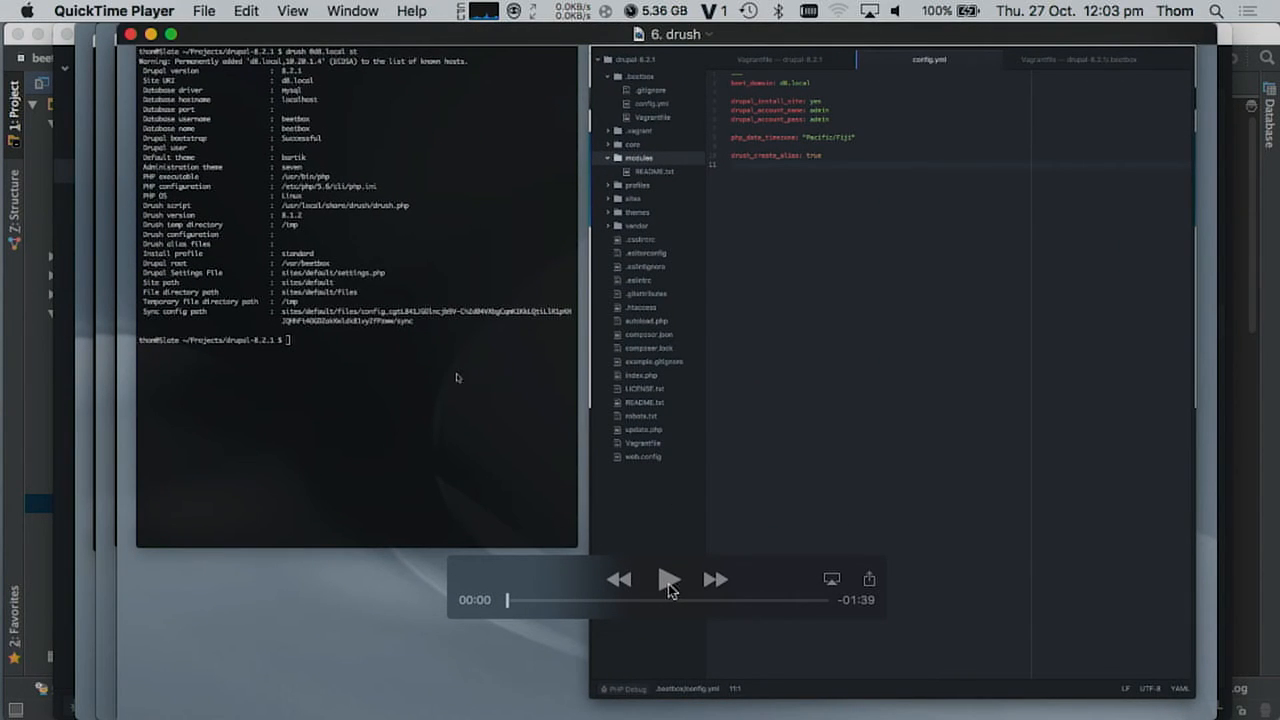
pyautogui.click(668, 580)
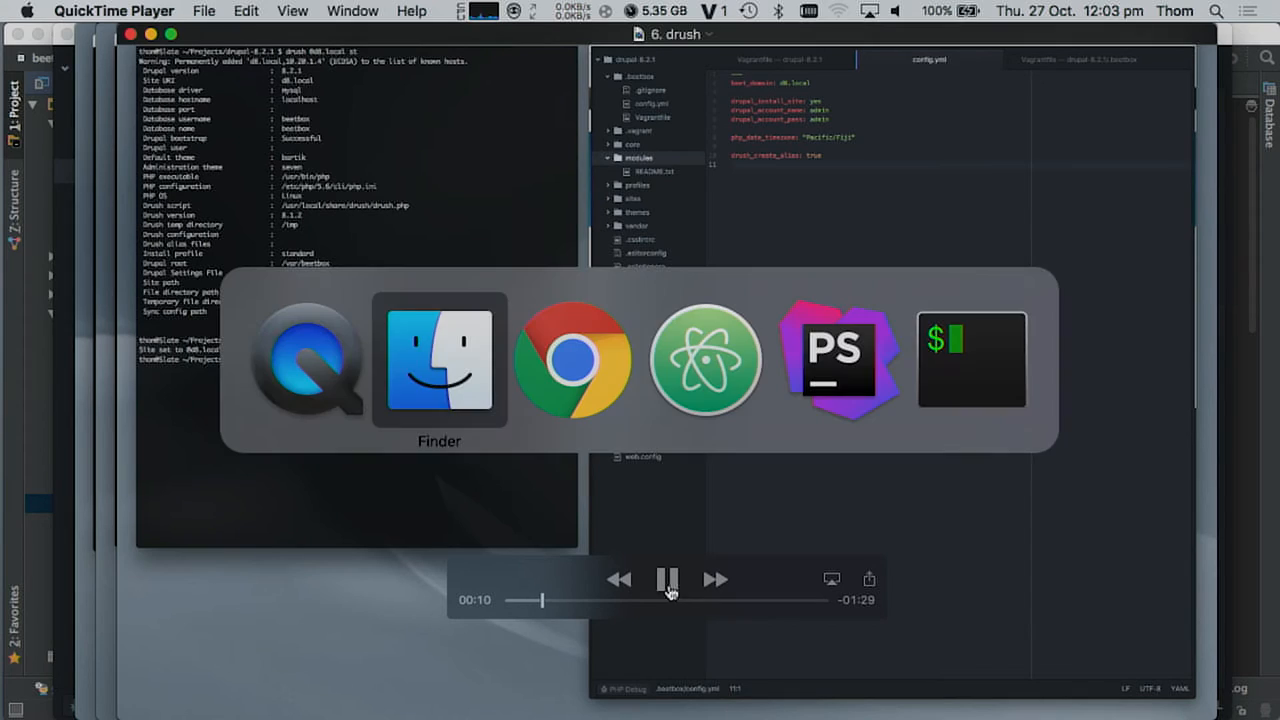
pyautogui.click(705, 360)
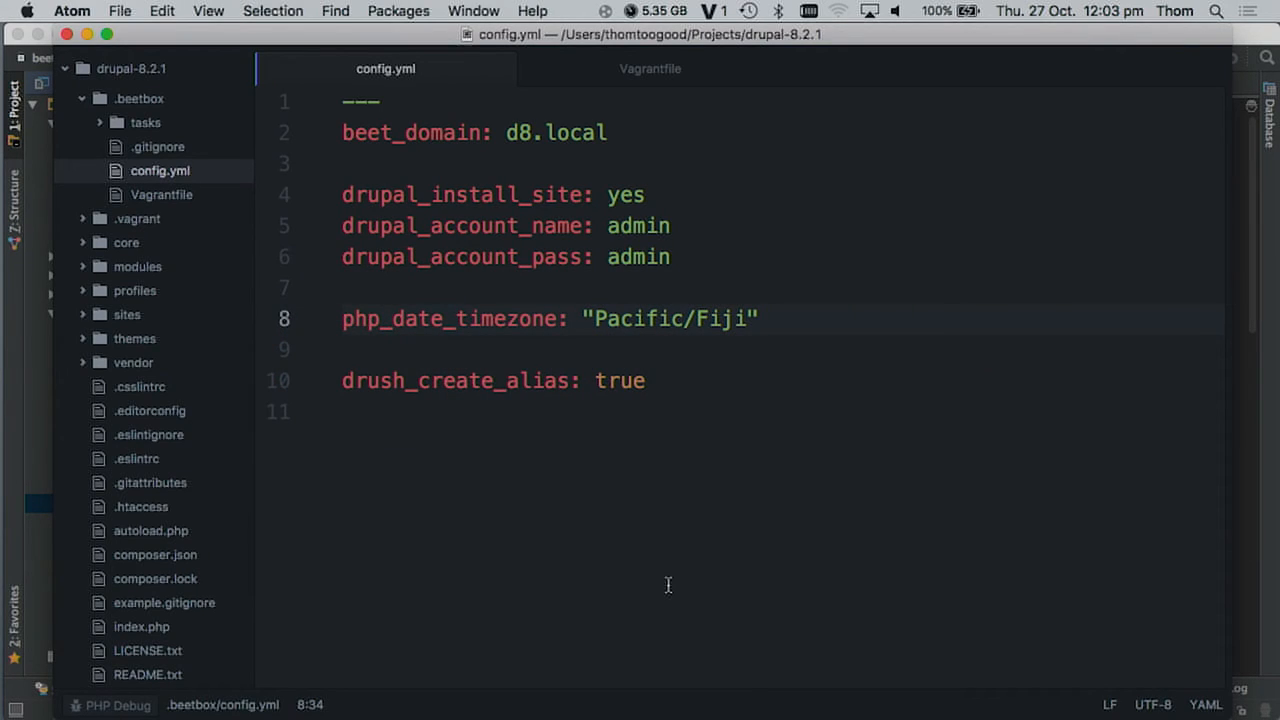
pyautogui.click(482, 380)
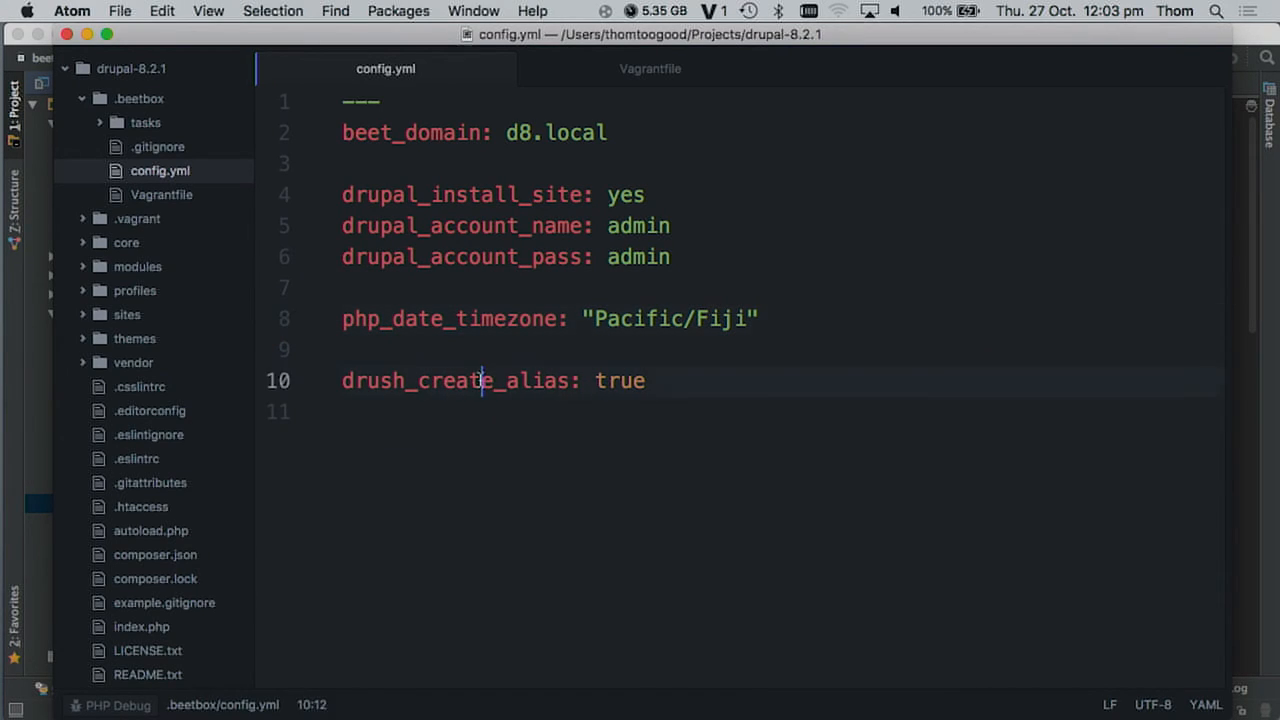